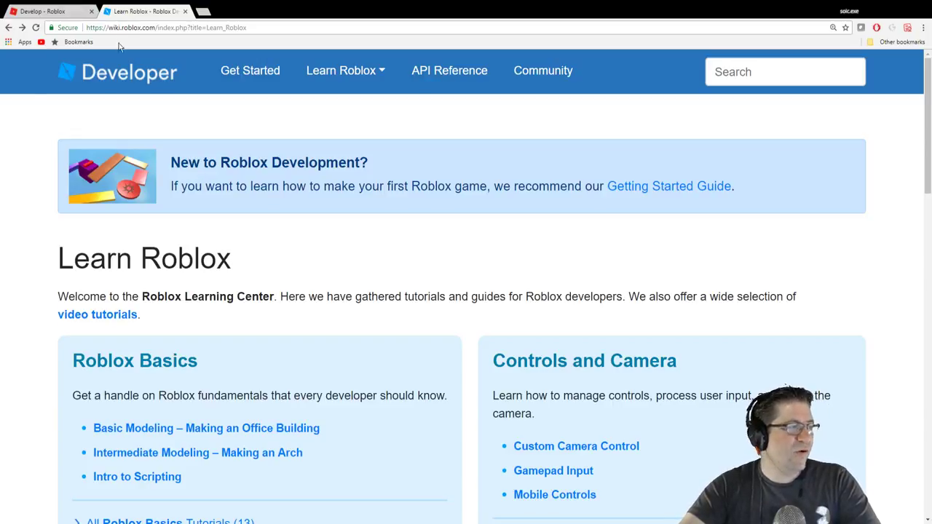
{"action": "mouse_move", "coordinate": [345, 70]}
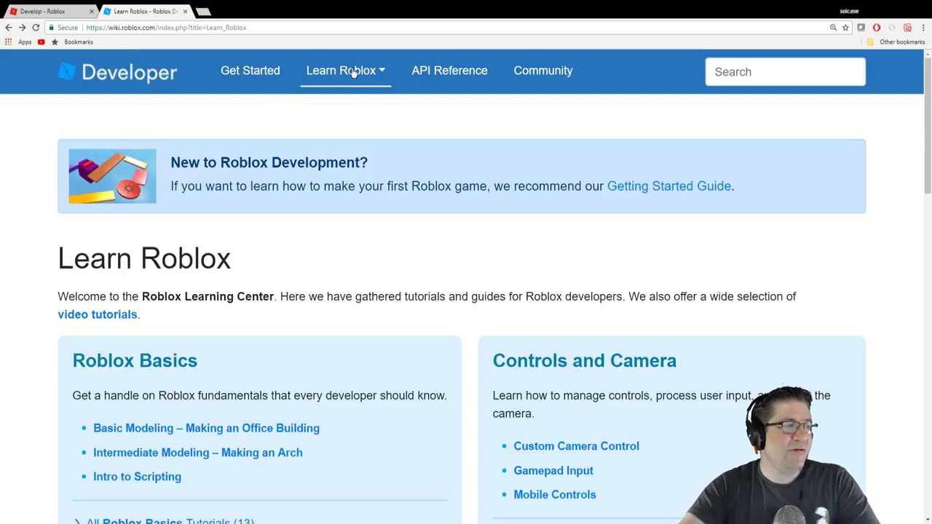
{"action": "mouse_move", "coordinate": [350, 94]}
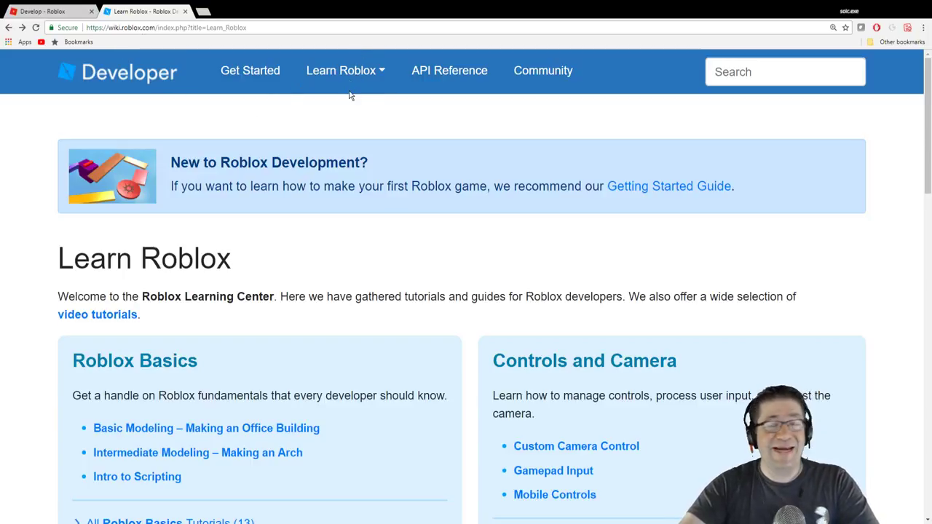
Go to All Roblox Basics Tutorials and open the Intro to Scripting tutorial page.
{"action": "scroll", "scroll_direction": "down", "scroll_amount": 3}
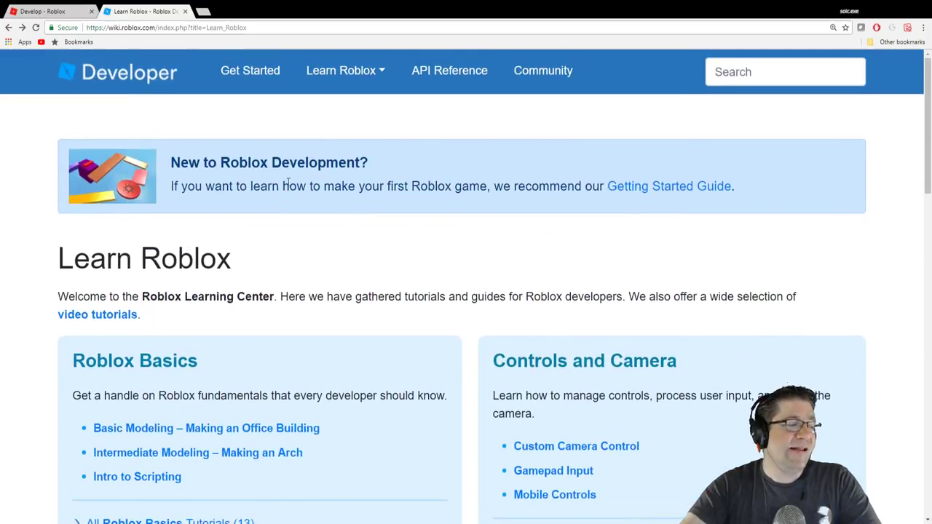
{"action": "scroll", "scroll_direction": "down", "scroll_amount": 3}
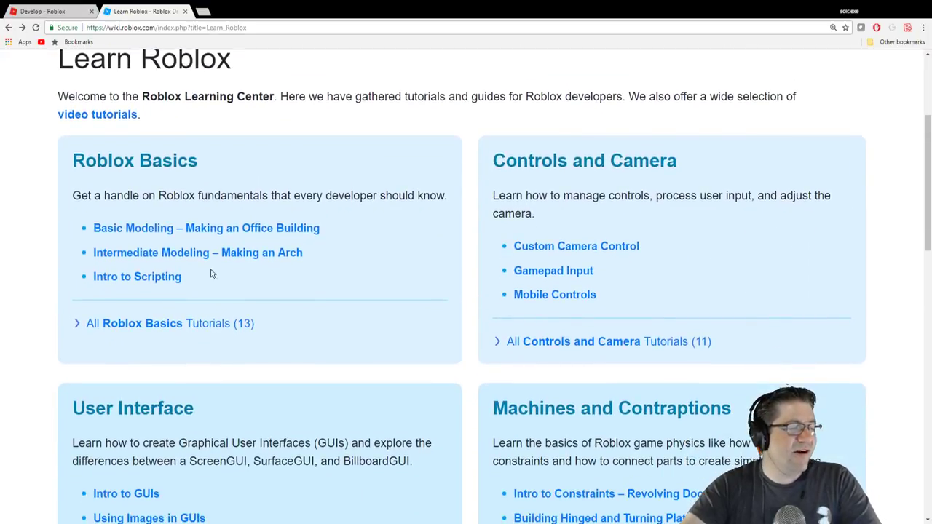
{"action": "left_click", "coordinate": [168, 323]}
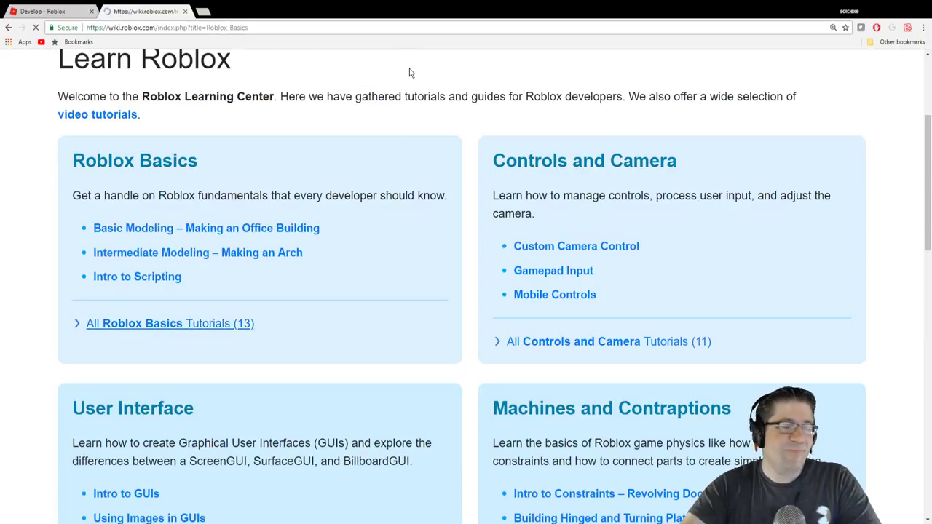
{"action": "left_click", "coordinate": [163, 324]}
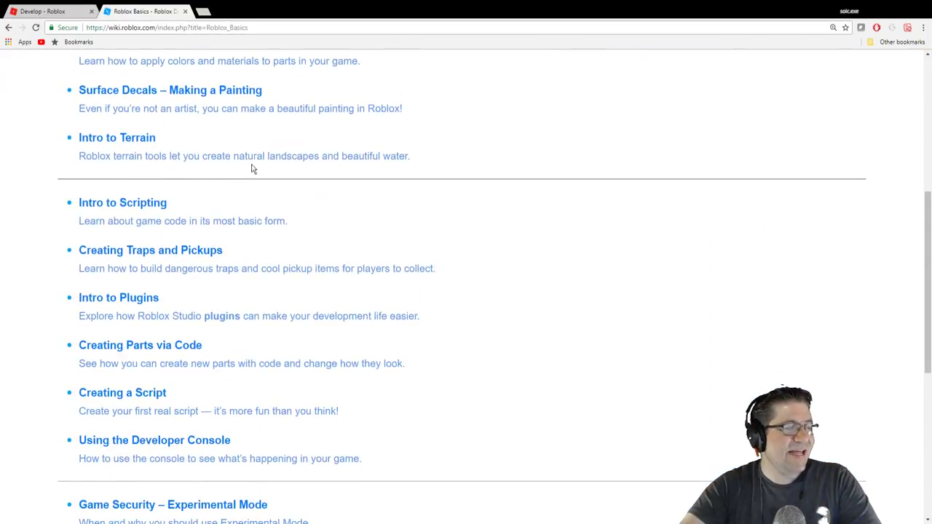
{"action": "left_click", "coordinate": [123, 202]}
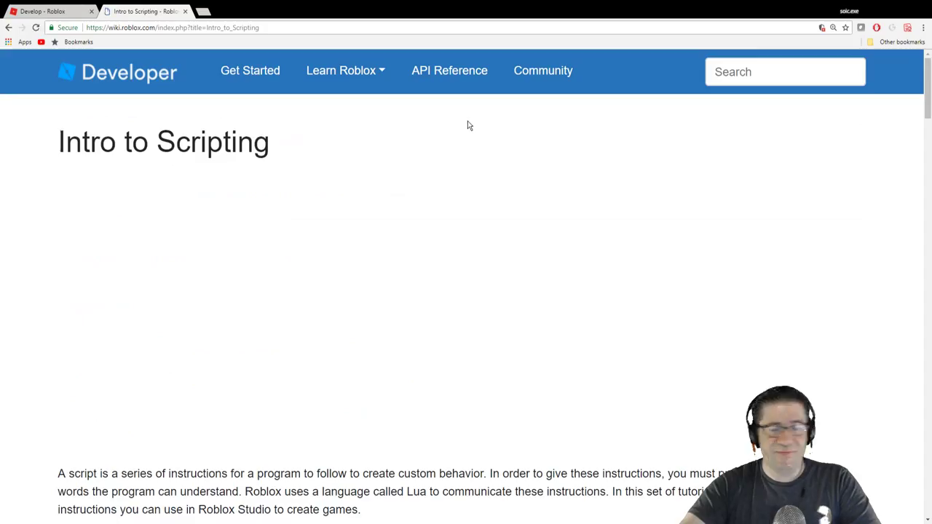
{"action": "mouse_move", "coordinate": [417, 242]}
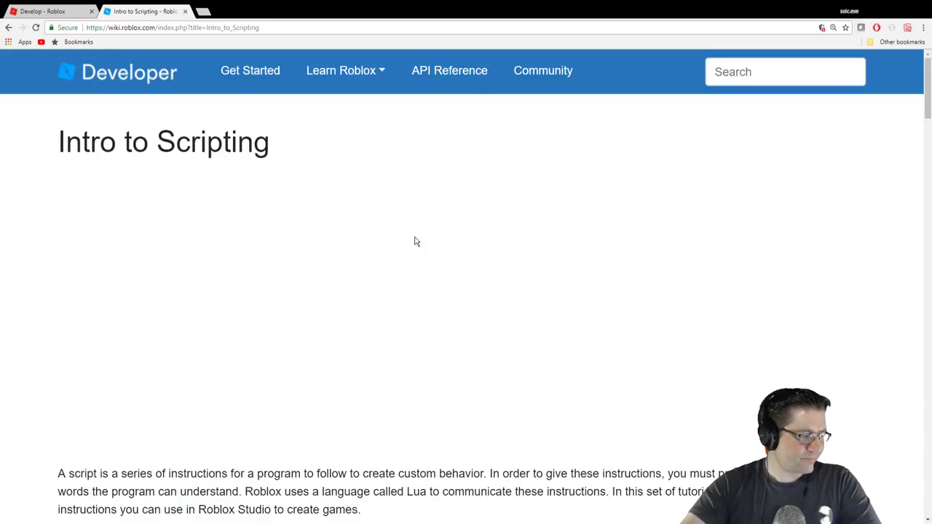
{"action": "scroll", "scroll_direction": "down", "scroll_amount": 3}
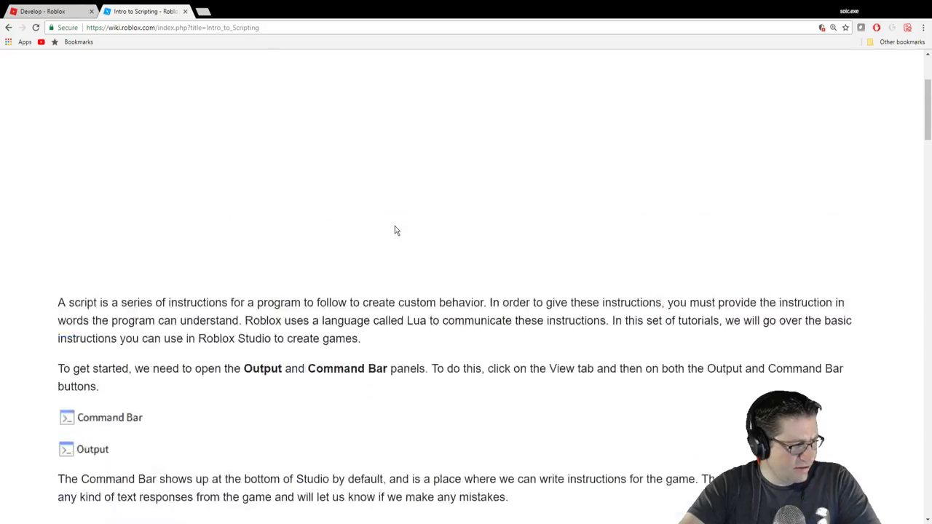
{"action": "scroll", "scroll_direction": "up", "scroll_amount": 3}
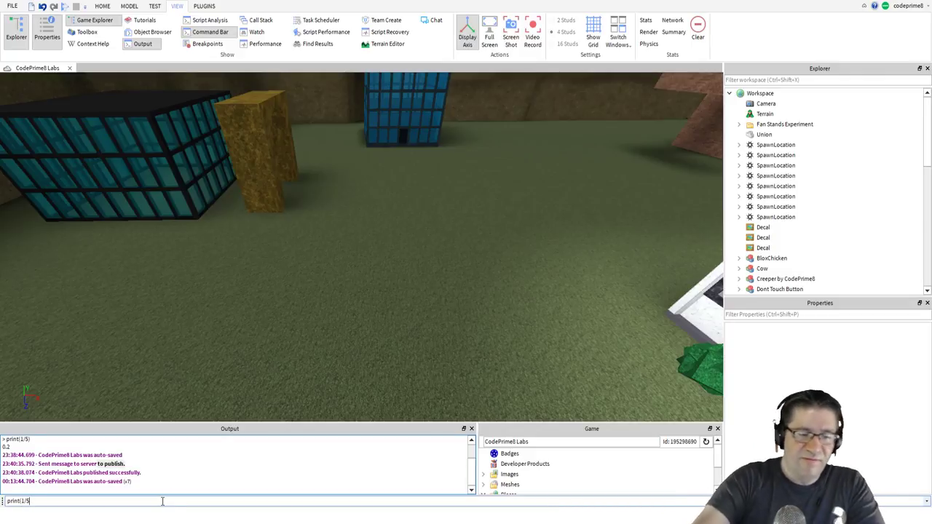
Select the previous command in the Command Bar to replace it with print("hello world").
{"action": "triple_click", "coordinate": [18, 501]}
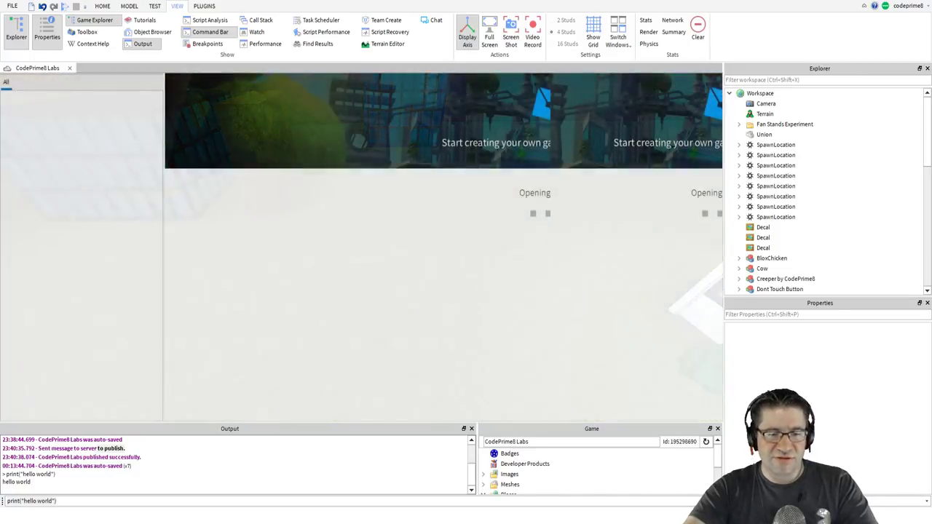
Select Workspace in the Explorer to insert a new Script under it.
{"action": "left_click", "coordinate": [760, 93]}
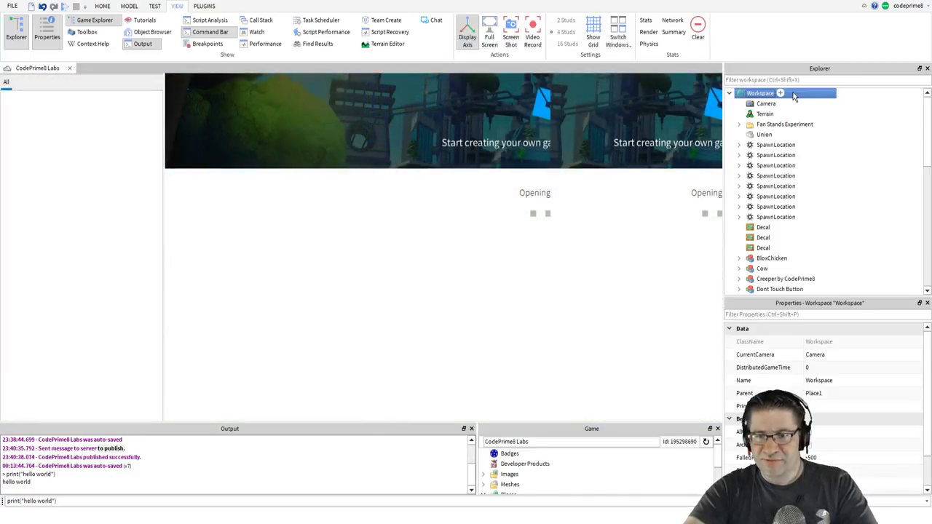
{"action": "mouse_move", "coordinate": [822, 248]}
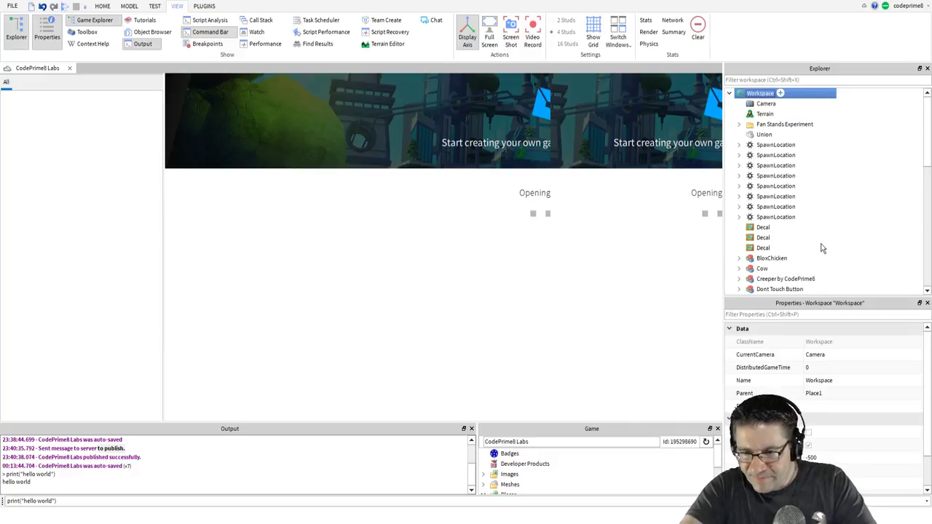
{"action": "mouse_move", "coordinate": [631, 173]}
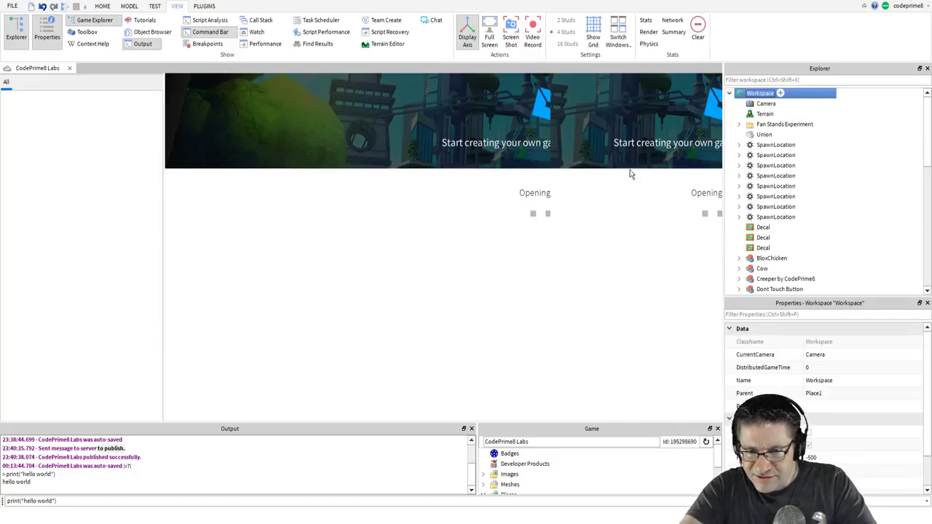
{"action": "mouse_move", "coordinate": [619, 288]}
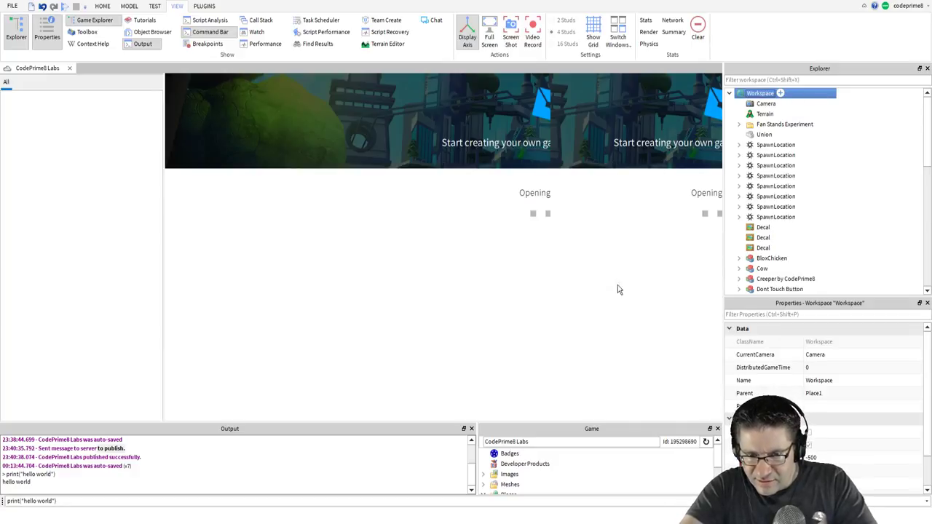
{"action": "mouse_move", "coordinate": [640, 259]}
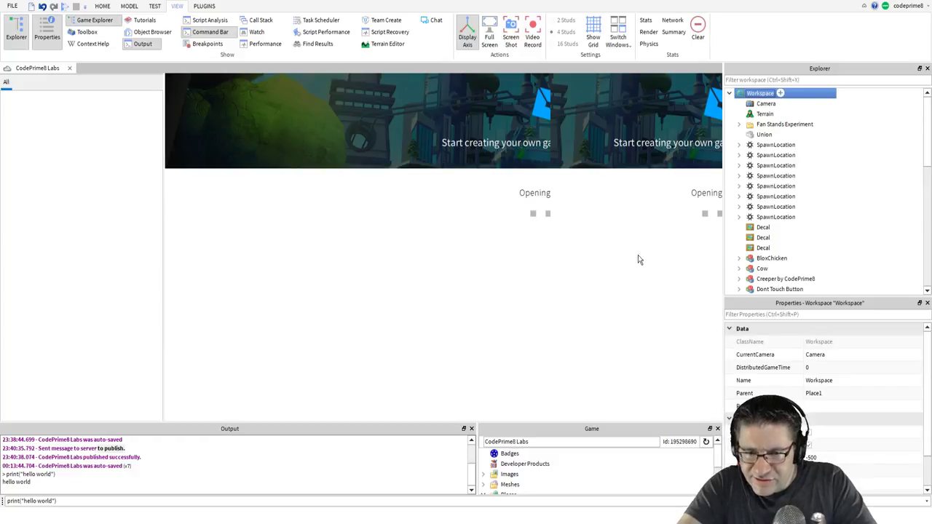
{"action": "mouse_move", "coordinate": [624, 307]}
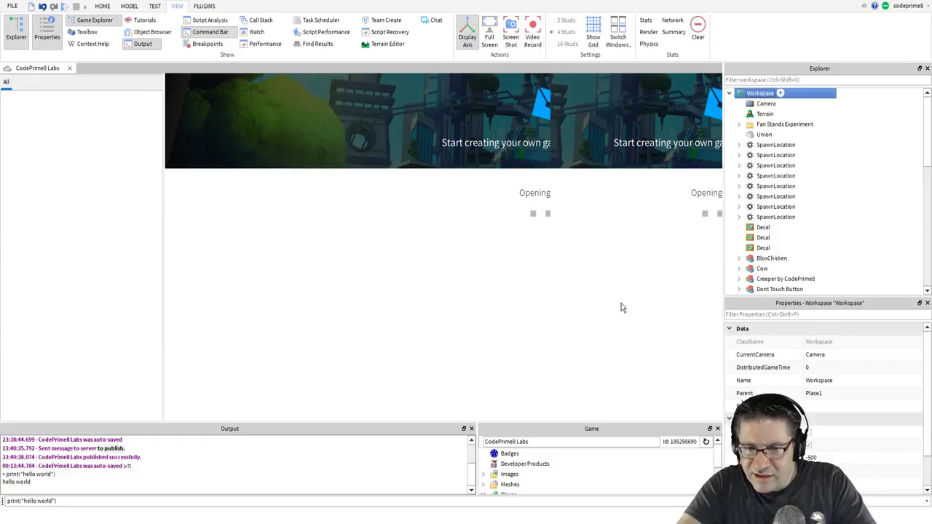
{"action": "mouse_move", "coordinate": [624, 463]}
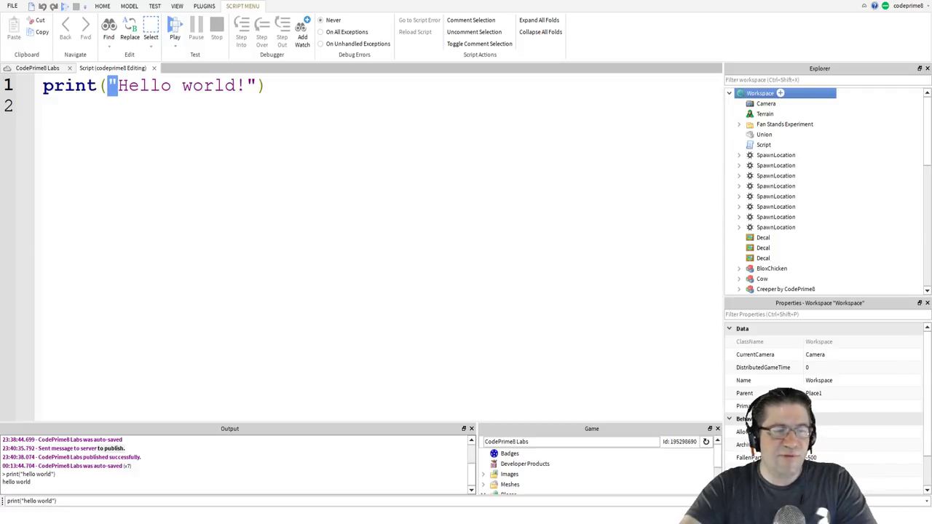
Replace "Hello world!" with 10 in the print line and test-run the script.
{"action": "double_click", "coordinate": [182, 84]}
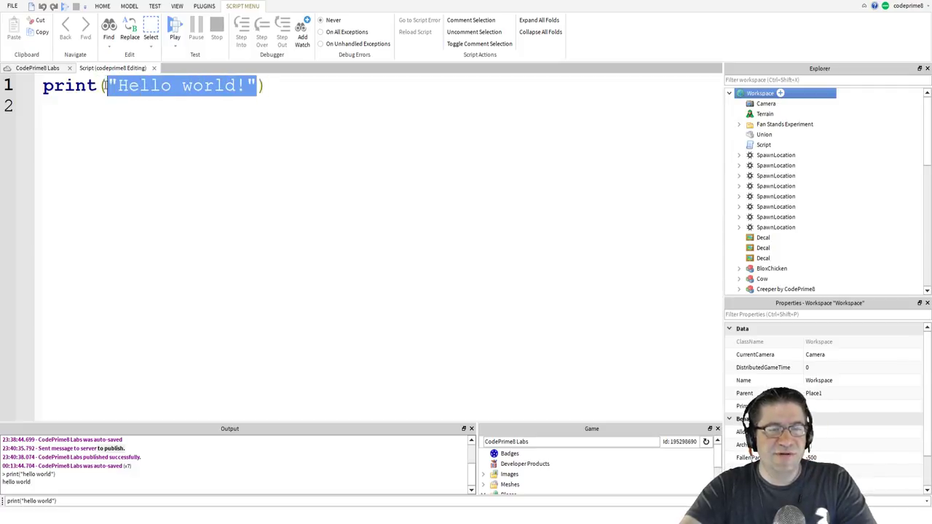
{"action": "type", "text": "10)"}
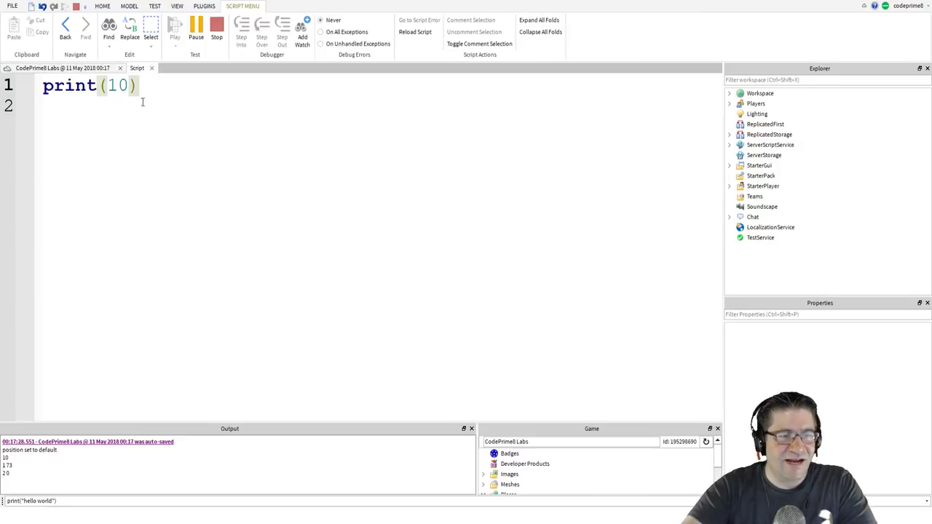
{"action": "key", "text": "Enter"}
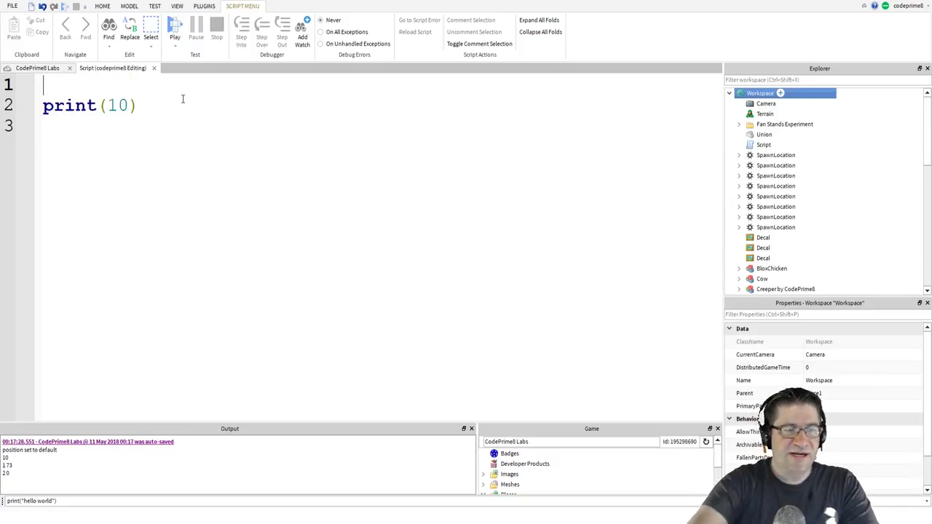
Add print("output start") before and print("output end") after the print(10) line.
{"action": "type", "text": "Print ("}
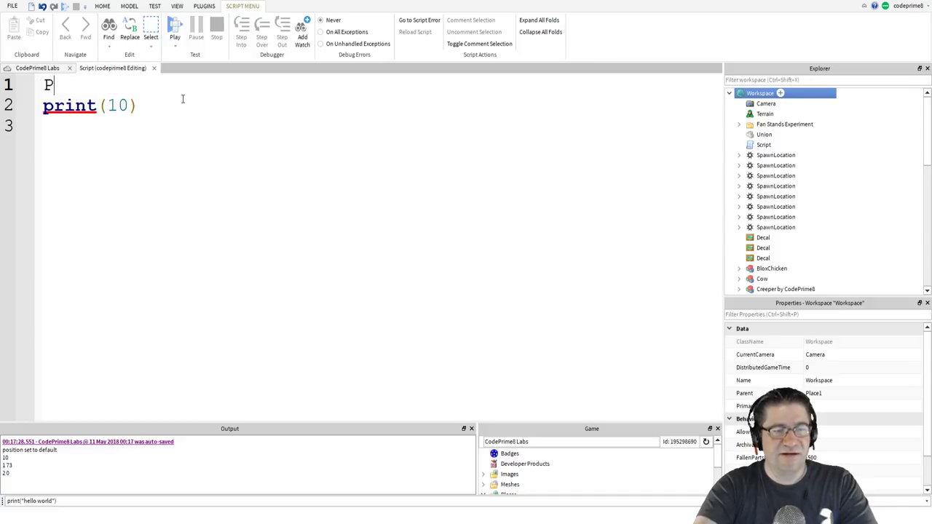
{"action": "type", "text": "rint(\""}
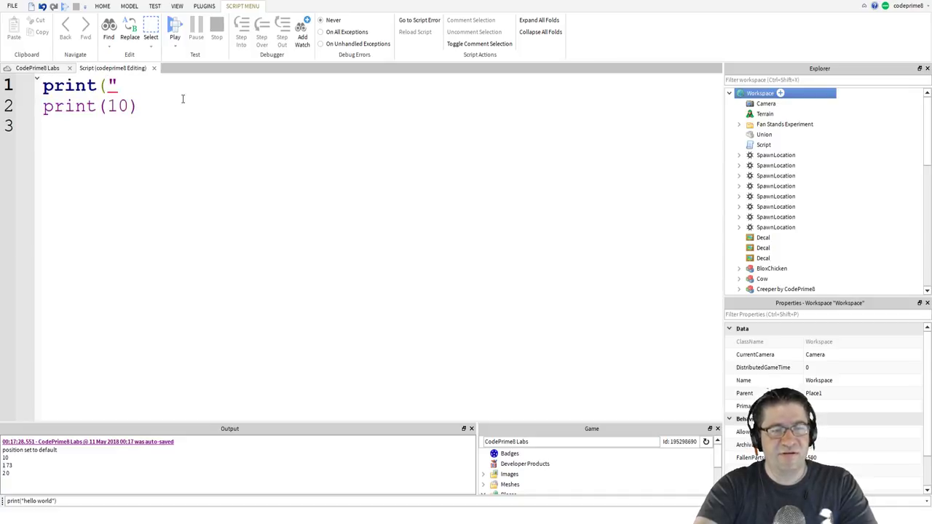
{"action": "type", "text": "output start"}
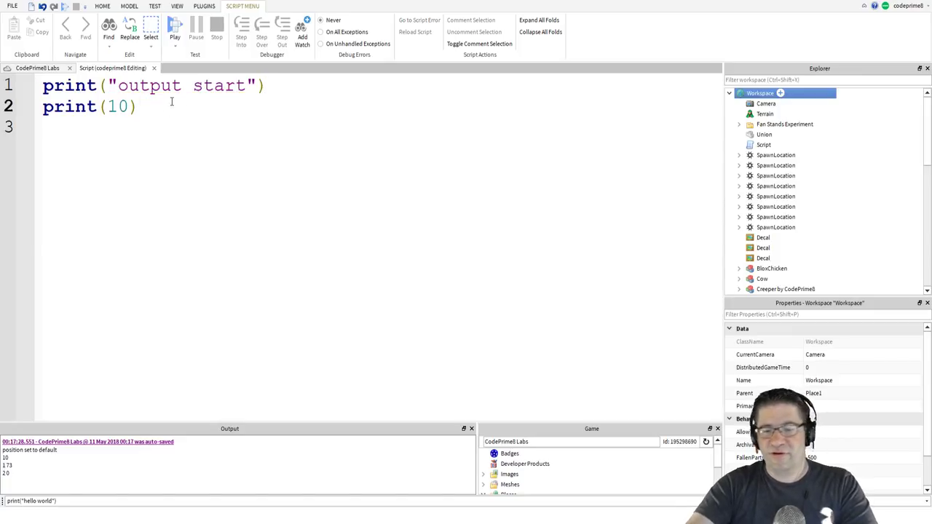
{"action": "type", "text": "print"}
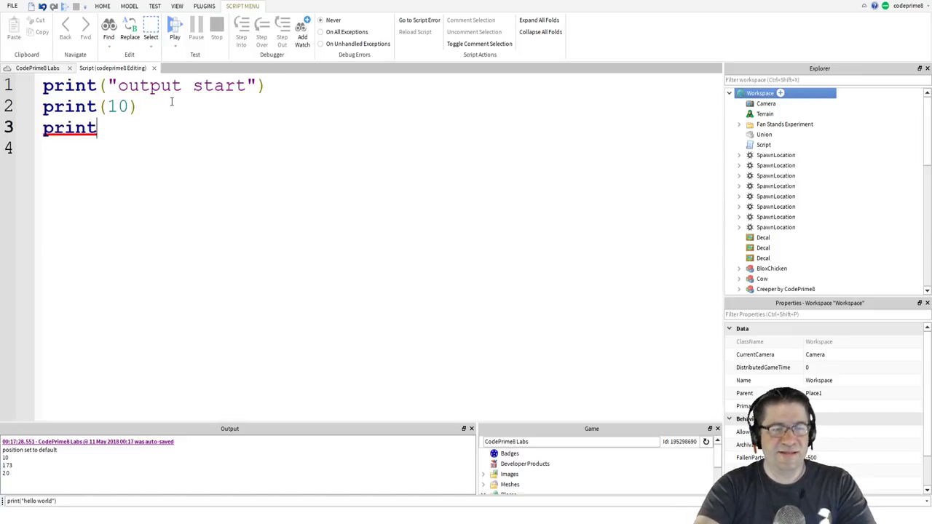
{"action": "type", "text": "(\"output"}
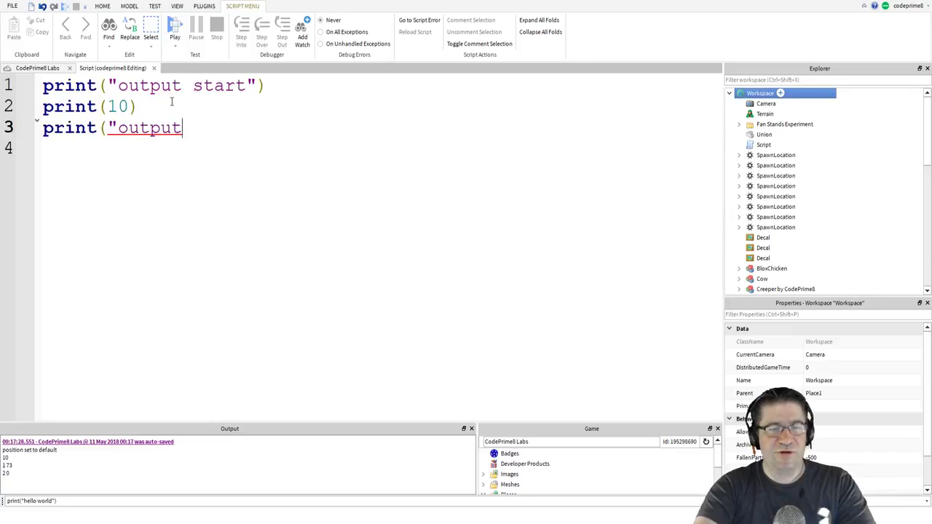
{"action": "type", "text": "end\")"}
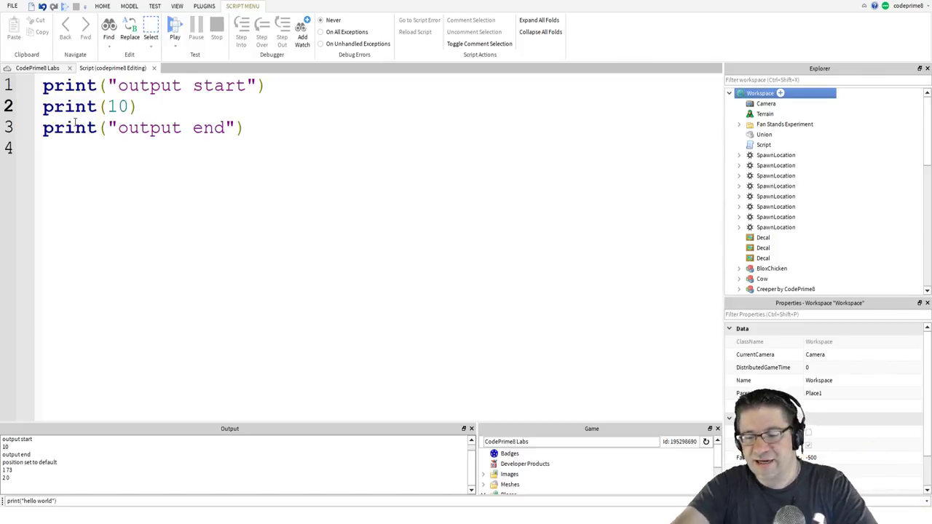
Capitalise print to Print so running the script raises a nil global error.
{"action": "type", "text": "Print"}
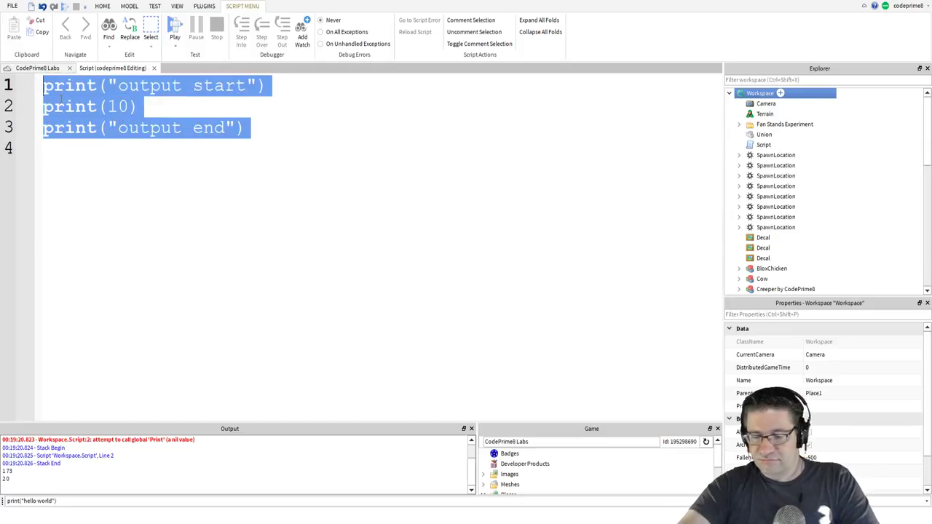
Write myFavoriteNumber = 7 on line 1 and select the variable name.
{"action": "type", "text": "My"}
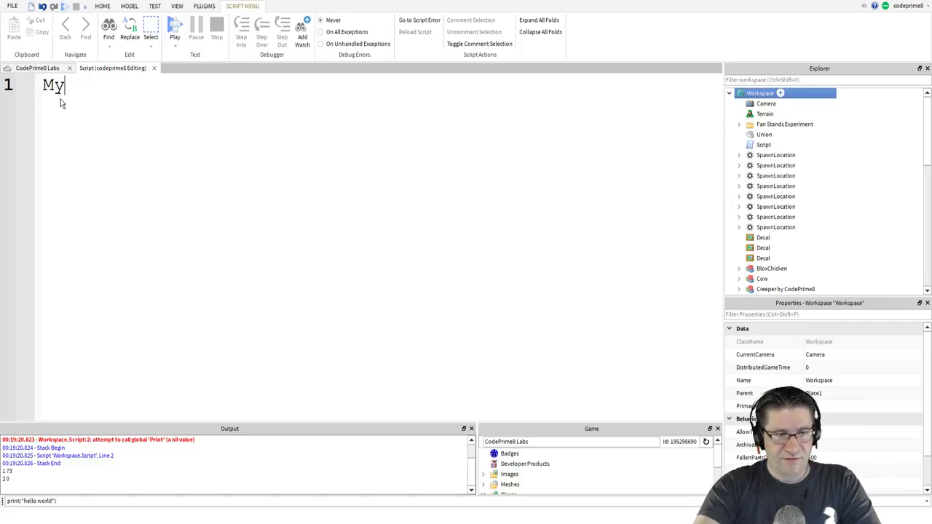
{"action": "key", "text": "BackSpace"}
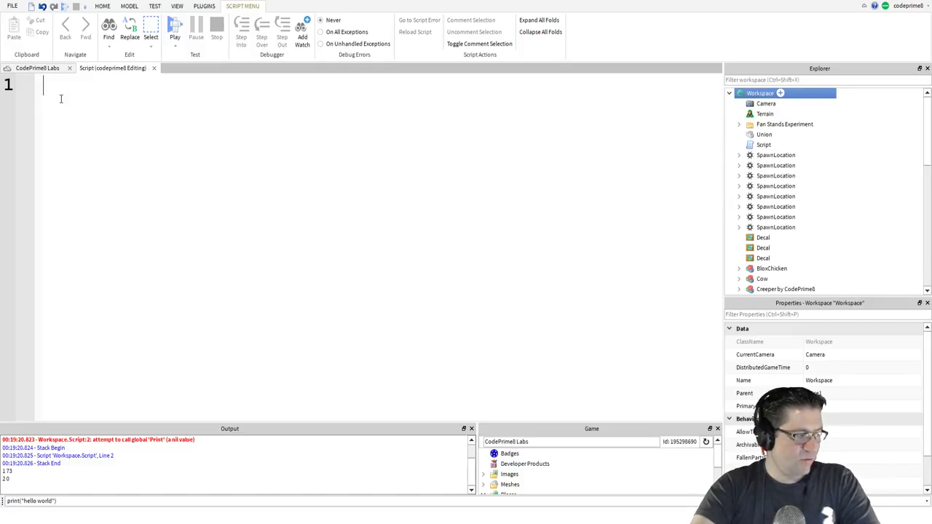
{"action": "type", "text": "myFavor"}
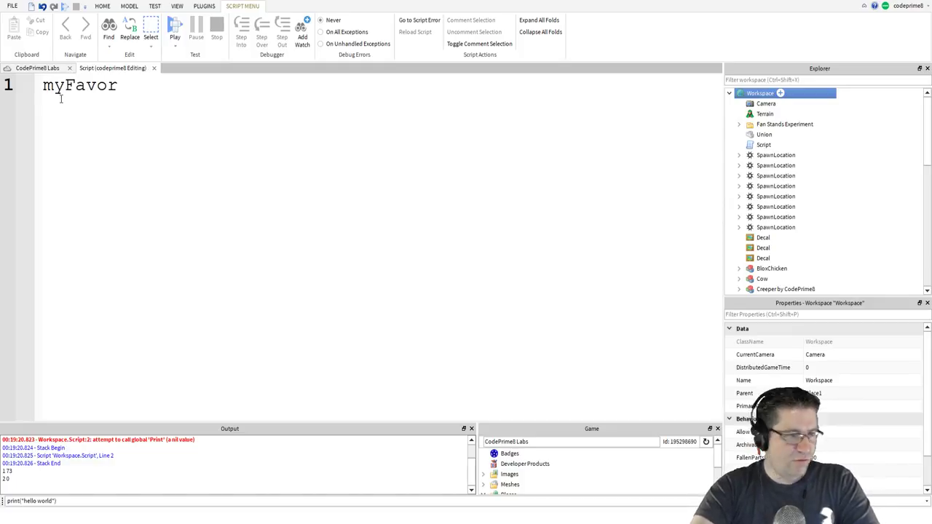
{"action": "type", "text": "iteNu"}
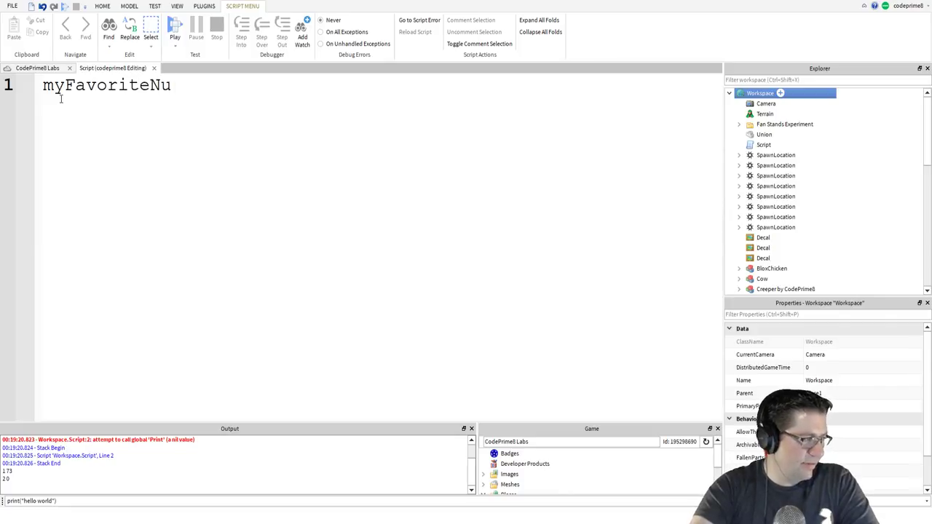
{"action": "type", "text": "mber"}
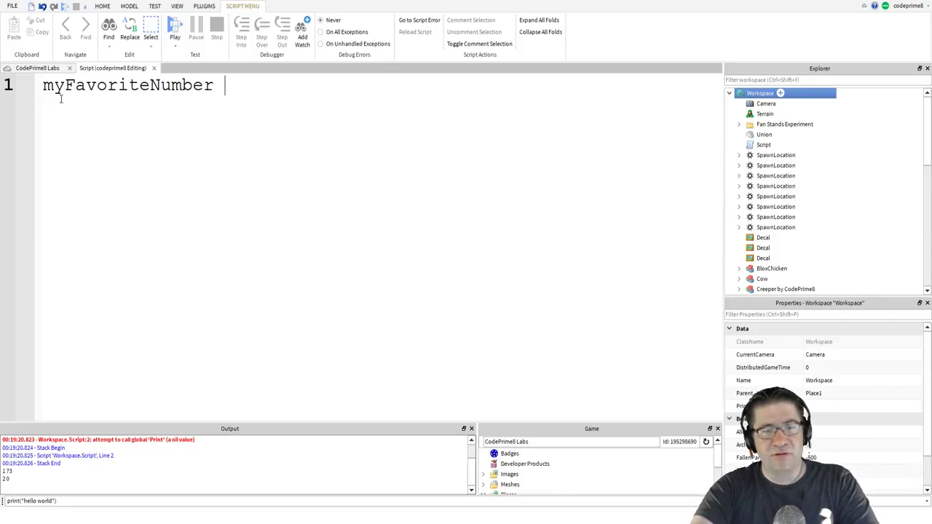
{"action": "type", "text": "= 7"}
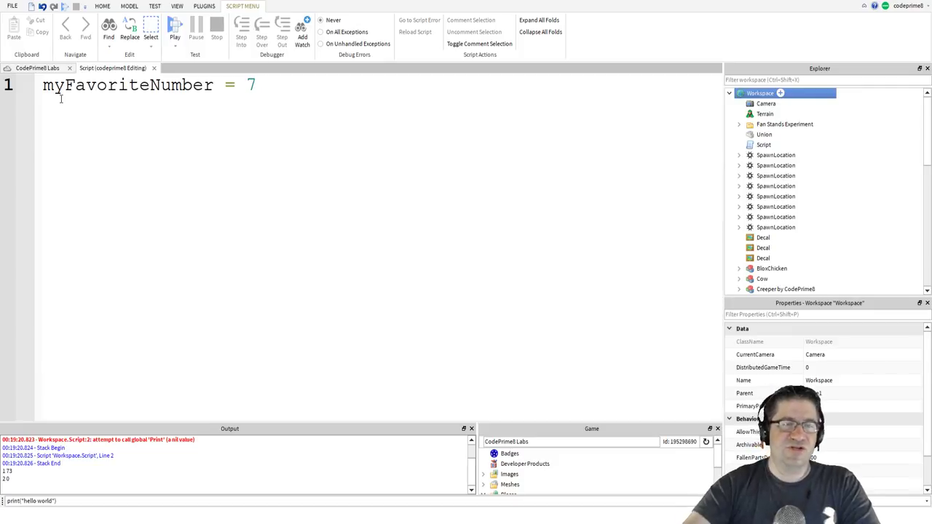
{"action": "double_click", "coordinate": [128, 84]}
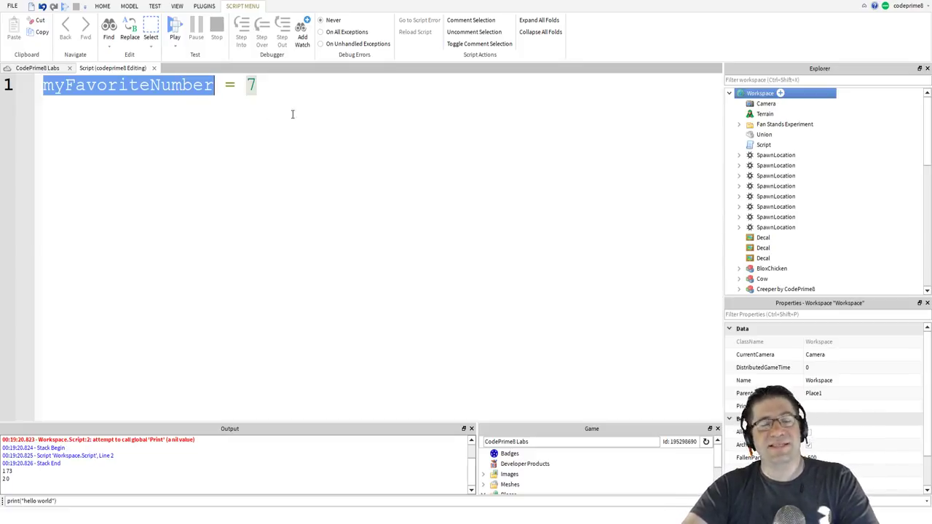
{"action": "type", "text": "1"}
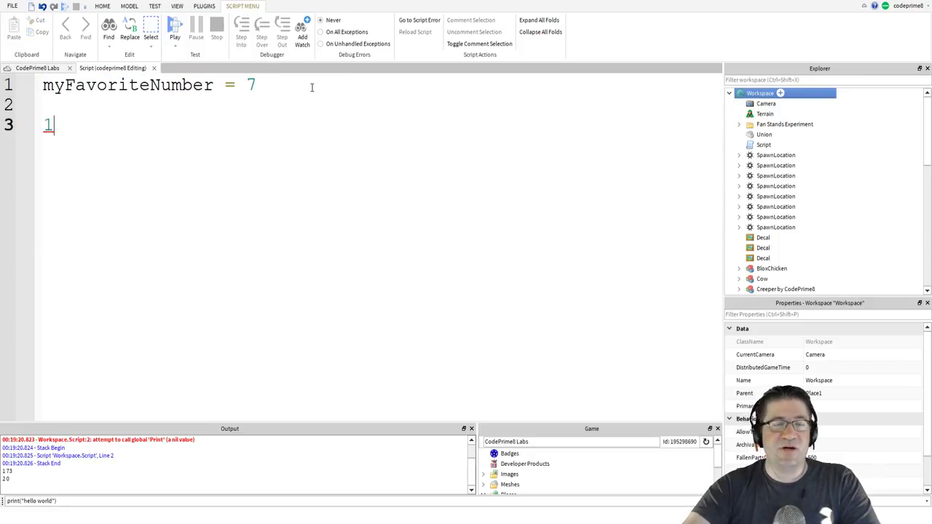
{"action": "type", "text": "my"}
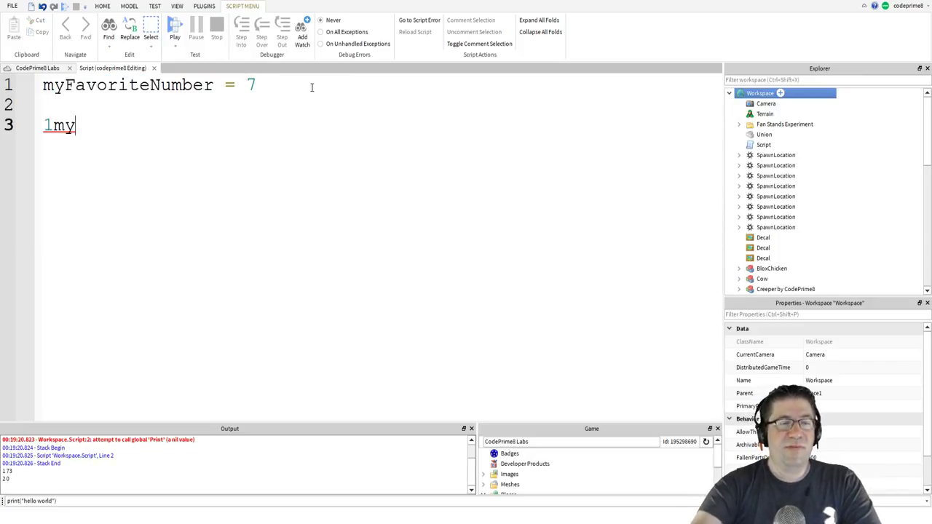
{"action": "type", "text": "number"}
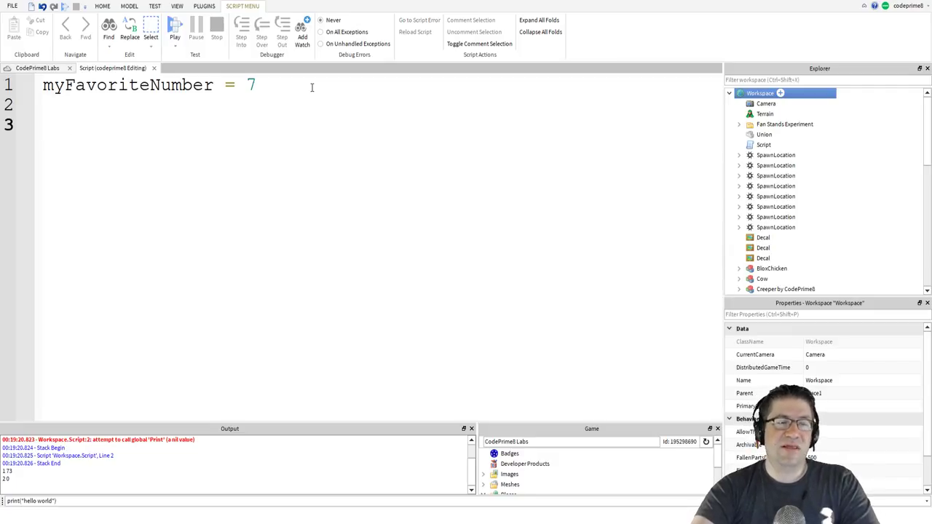
{"action": "type", "text": "#"}
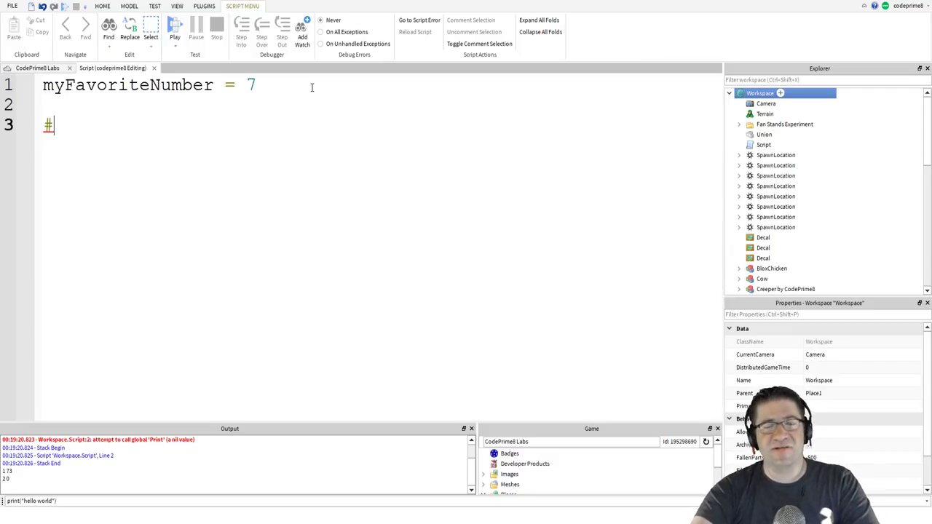
{"action": "type", "text": "!"}
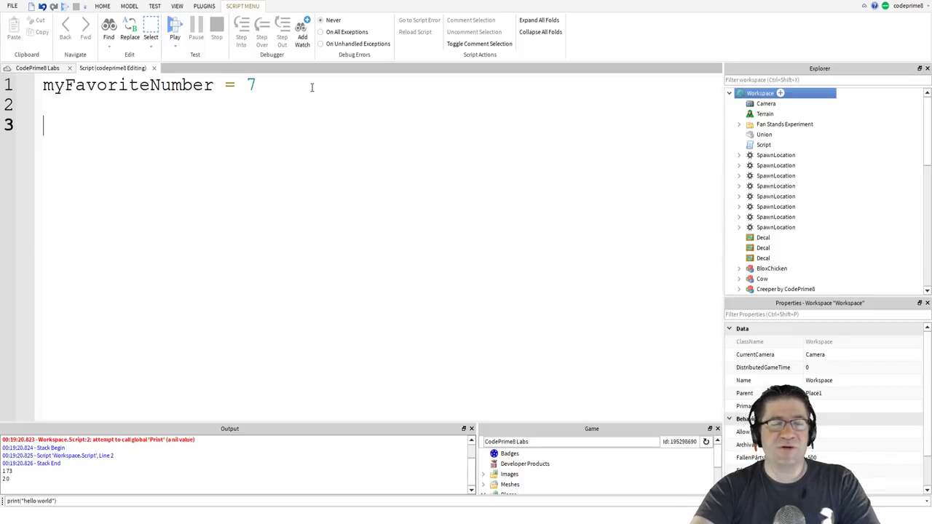
{"action": "type", "text": "G"}
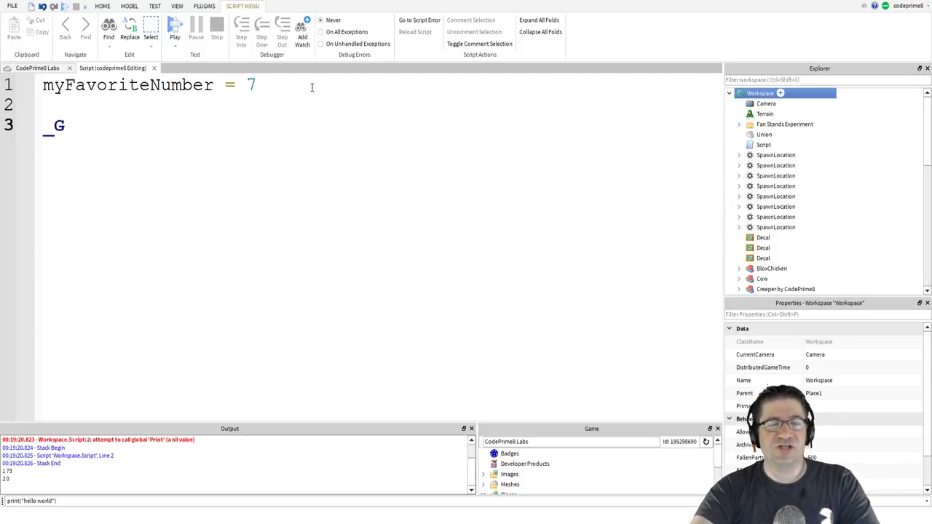
{"action": "type", "text": "_asldkjf"}
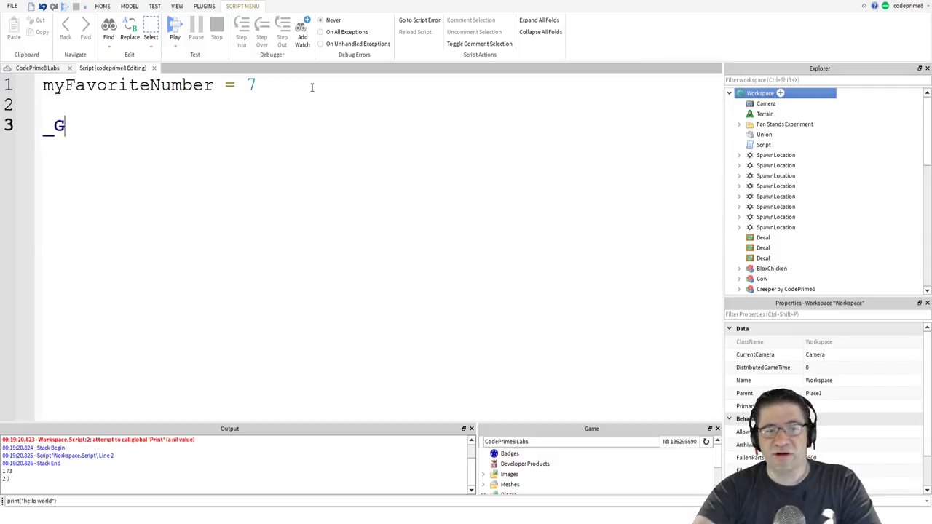
{"action": "key", "text": "Backspace"}
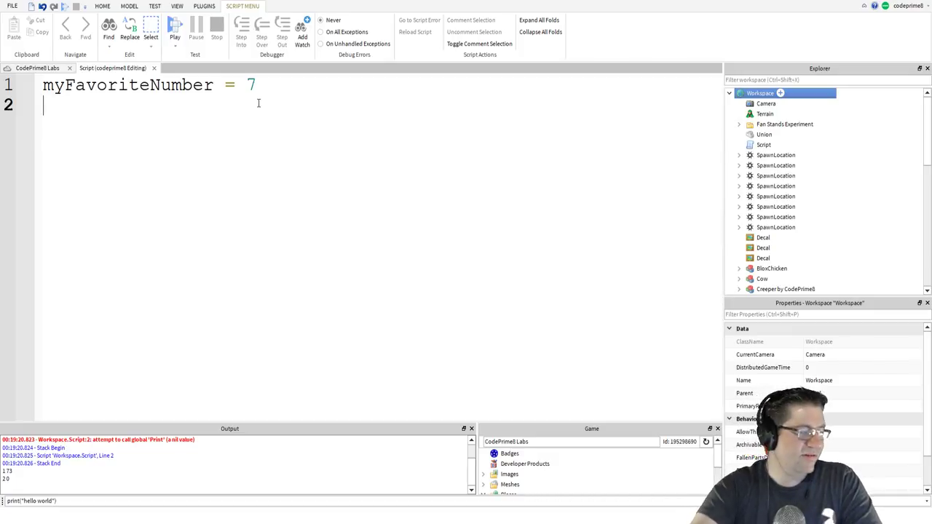
Add print(myFavoriteNumber) on line 2 and start a Play test.
{"action": "type", "text": "print("}
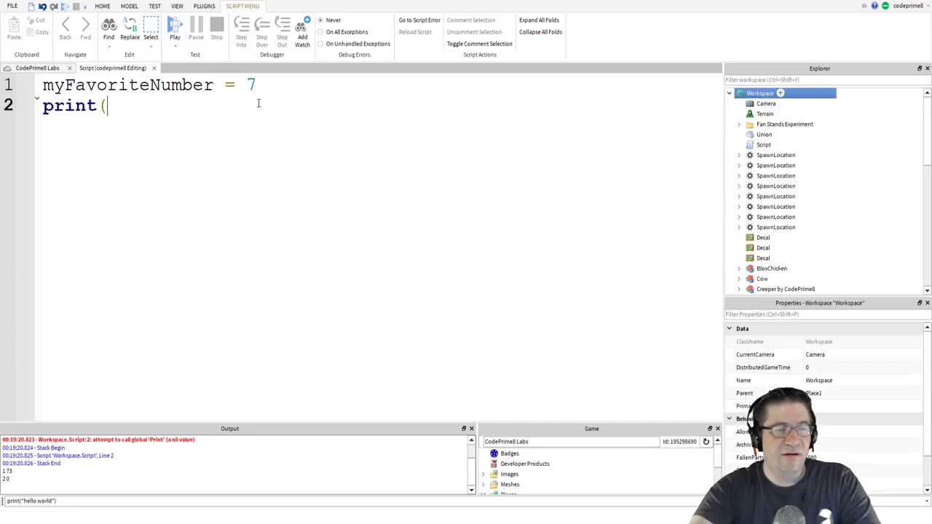
{"action": "type", "text": "myFavori"}
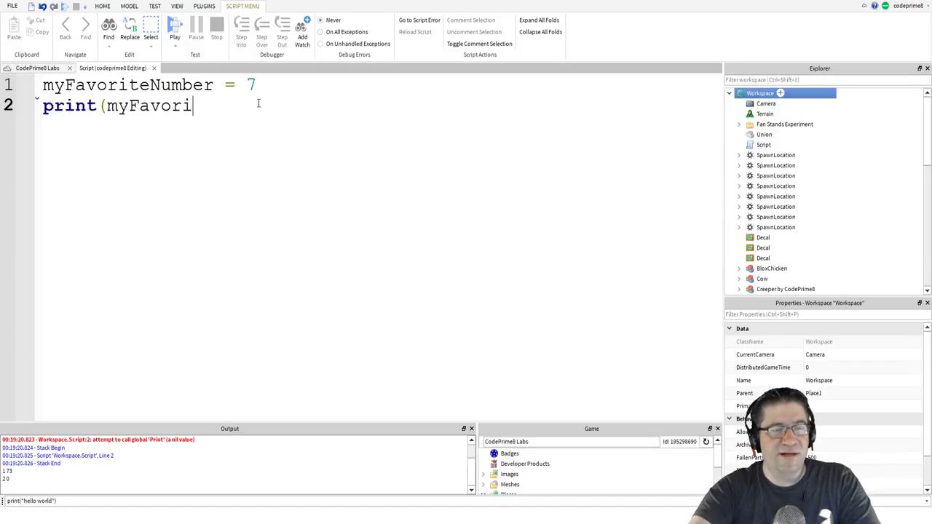
{"action": "type", "text": "teNumber)"}
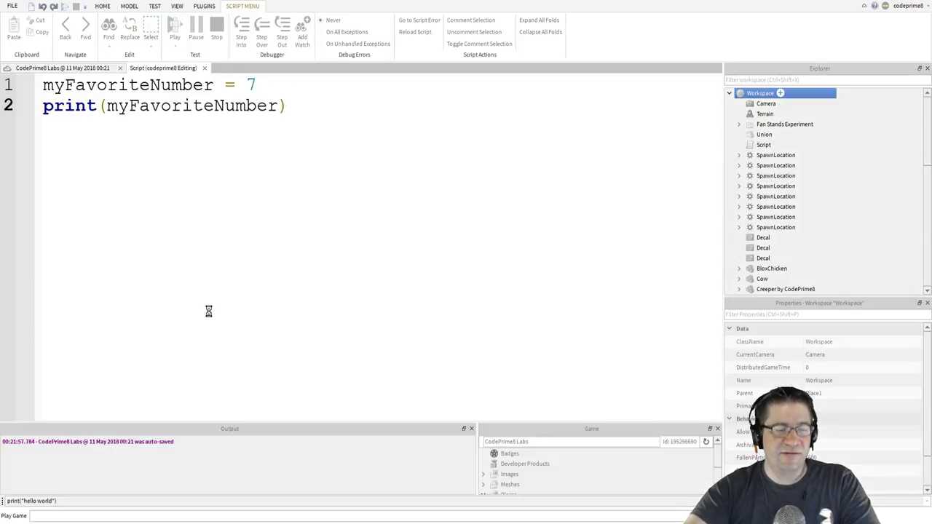
{"action": "left_click", "coordinate": [35, 30]}
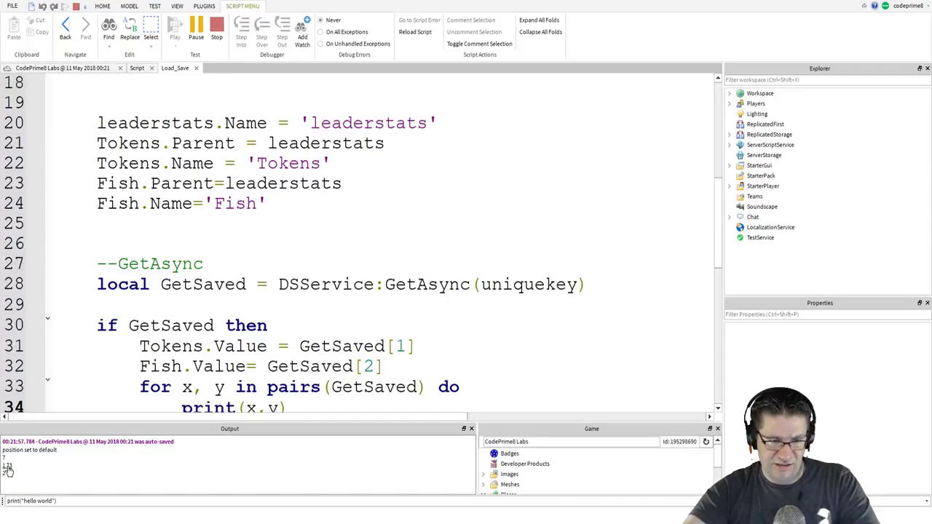
Delete the for/print loop after GetAsync in the Load_Save script and return to the other tab.
{"action": "scroll", "scroll_direction": "down", "scroll_amount": 3}
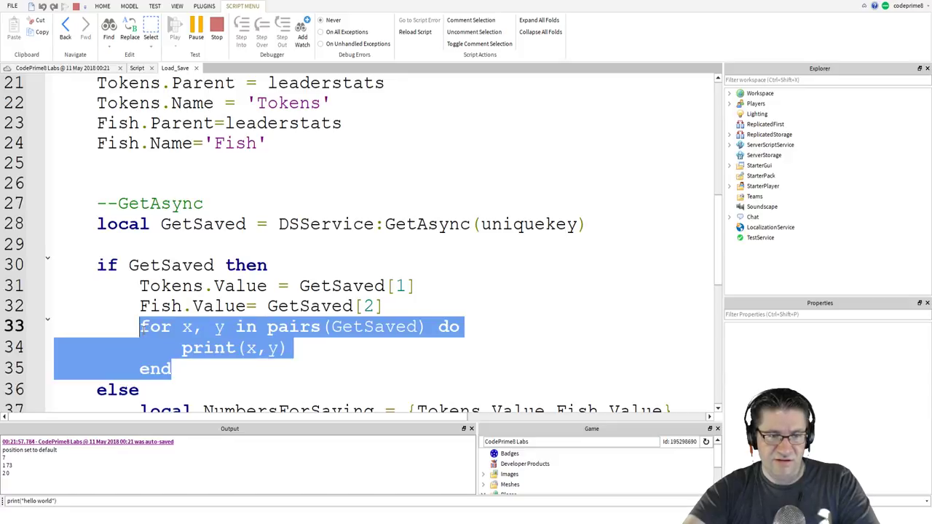
{"action": "key", "text": "Delete"}
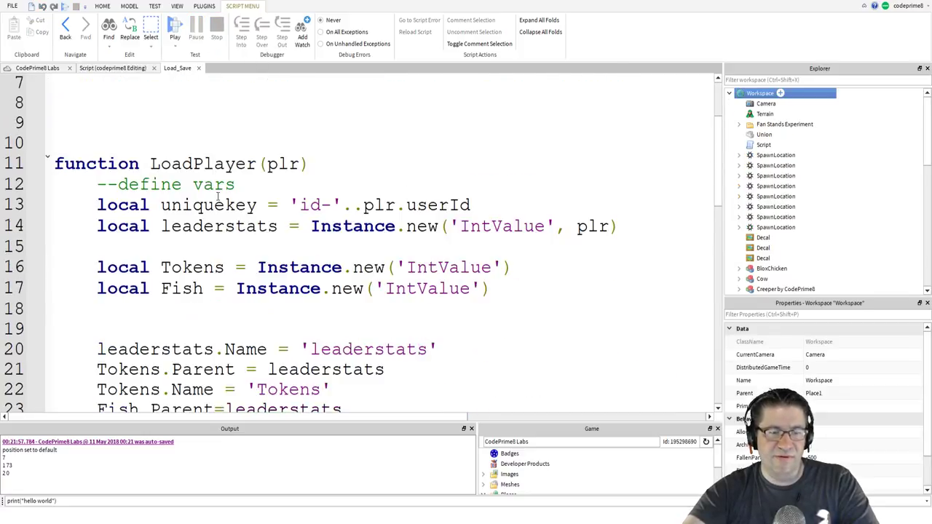
{"action": "scroll", "scroll_direction": "down", "scroll_amount": 3}
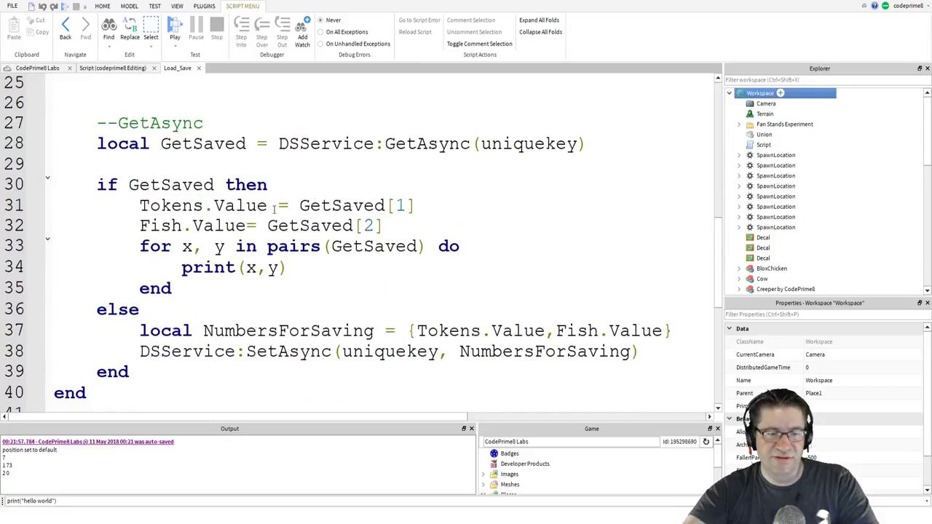
{"action": "left_click_drag", "start_coordinate": [140, 247], "coordinate": [172, 288]}
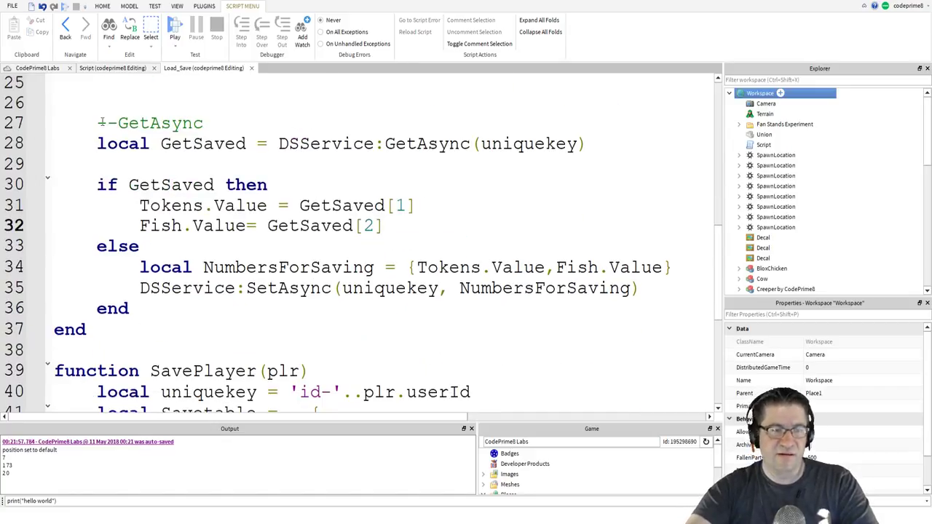
{"action": "left_click", "coordinate": [154, 5]}
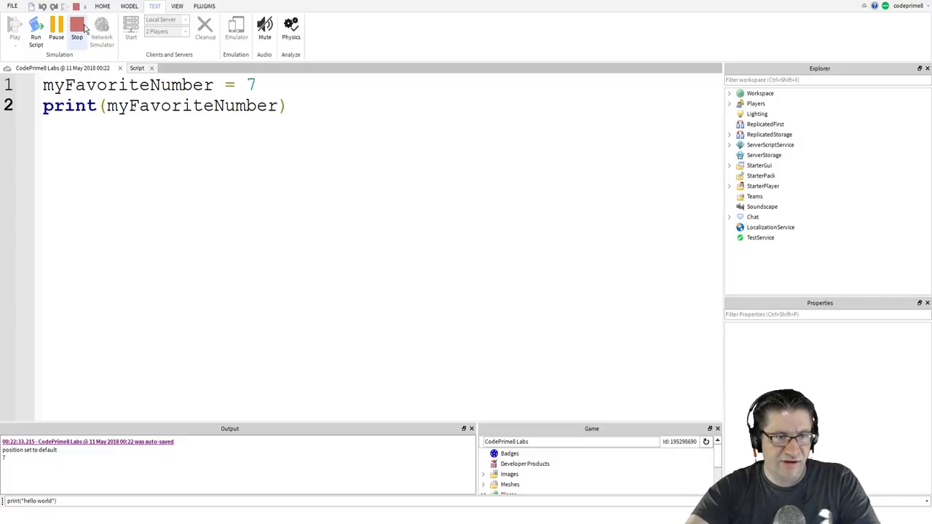
Stop the test, remove the "position set to default" print line from Cow's script, and return to the myFavoriteNumber script.
{"action": "left_click", "coordinate": [76, 28]}
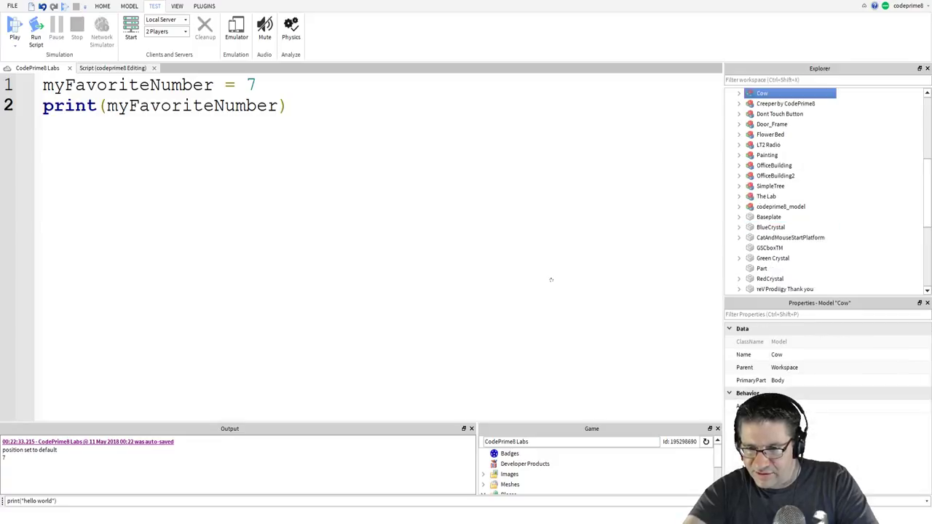
{"action": "left_click", "coordinate": [740, 93]}
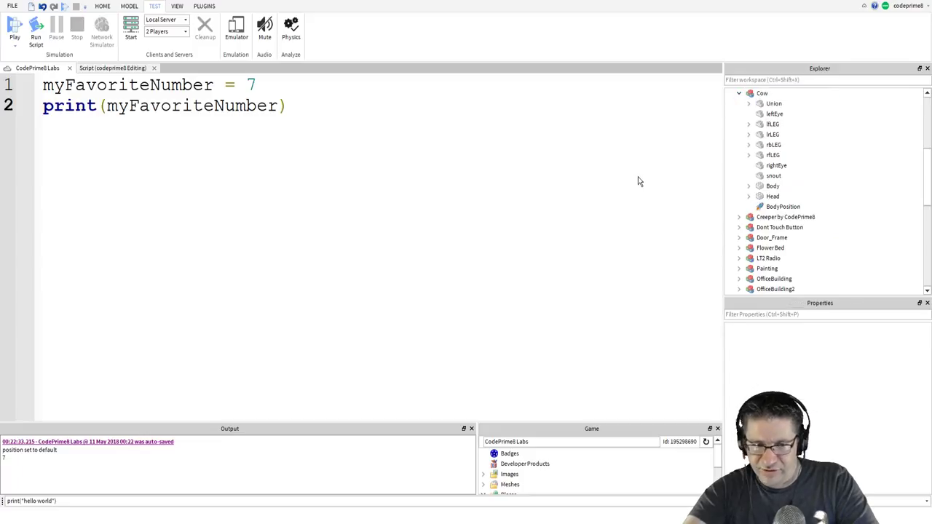
{"action": "mouse_move", "coordinate": [628, 169]}
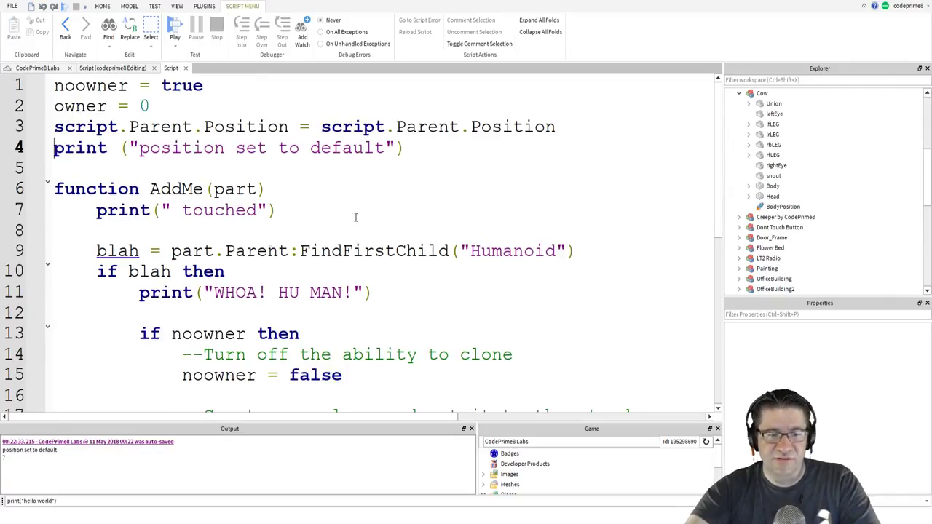
{"action": "left_click_drag", "start_coordinate": [236, 291], "coordinate": [328, 291]}
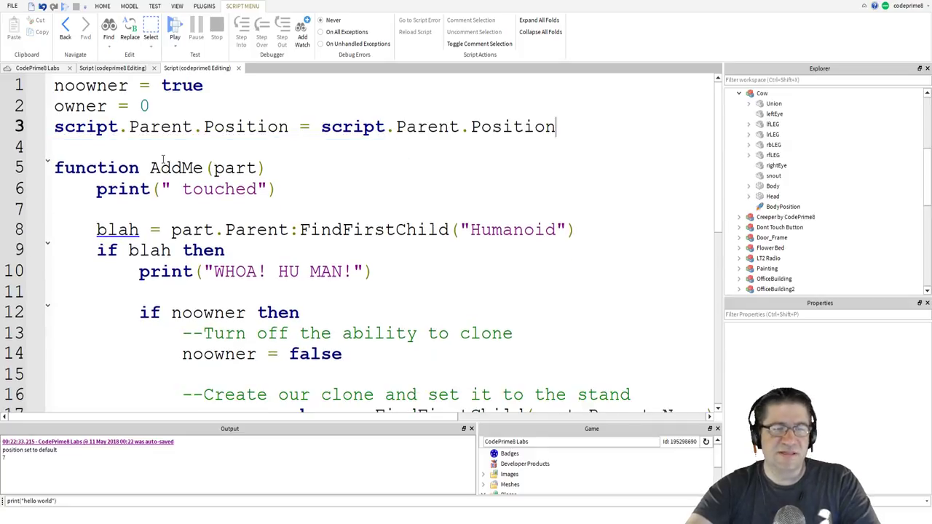
{"action": "left_click", "coordinate": [155, 6]}
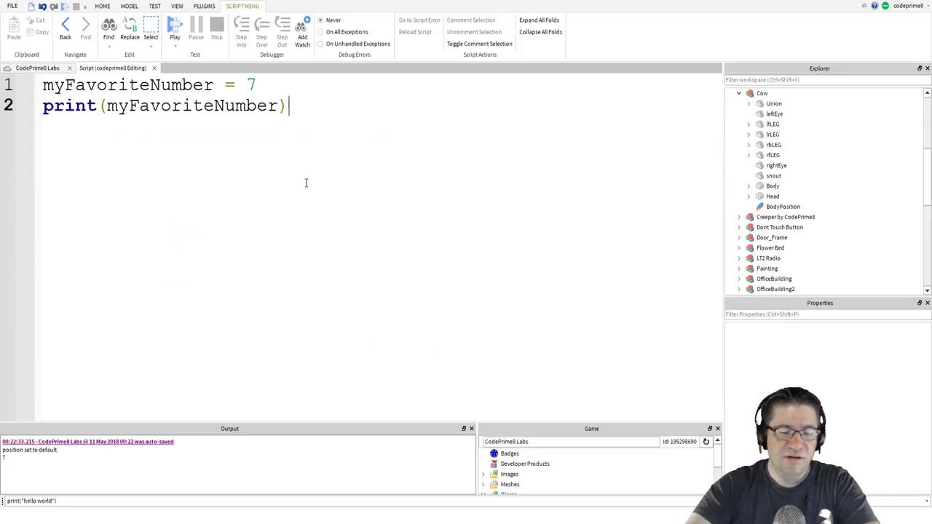
Run the game so Output shows only 7 without the position message.
{"action": "left_click", "coordinate": [175, 29]}
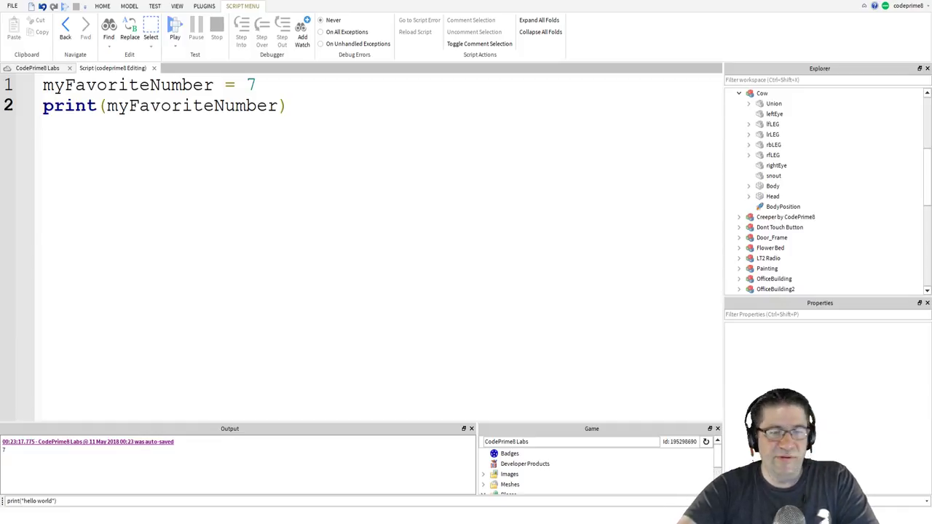
Replace the value 7 with the string "Dog" and run to print Dog.
{"action": "double_click", "coordinate": [250, 84]}
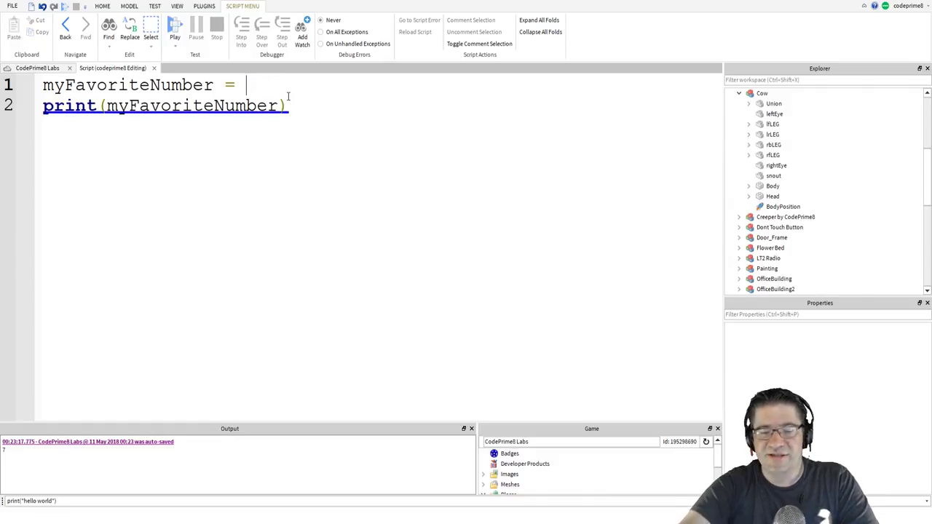
{"action": "type", "text": "\"Dog"}
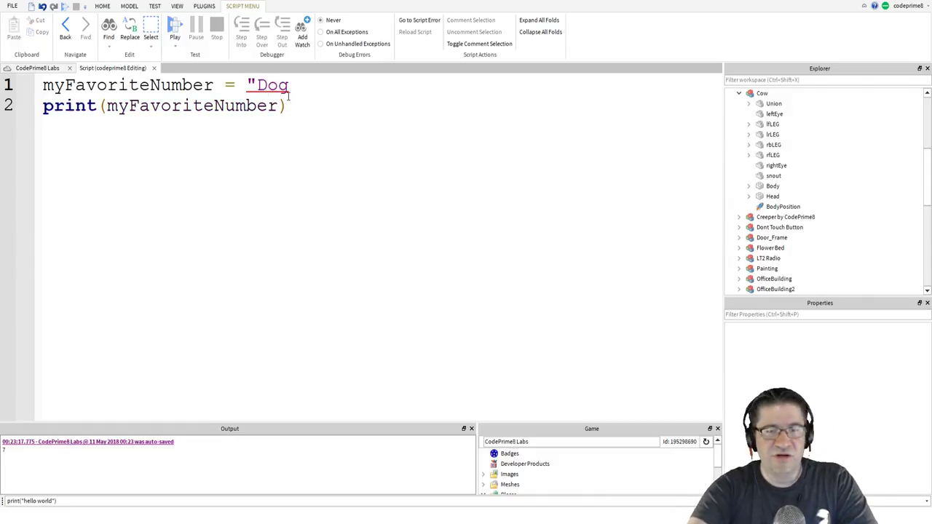
{"action": "type", "text": "\""}
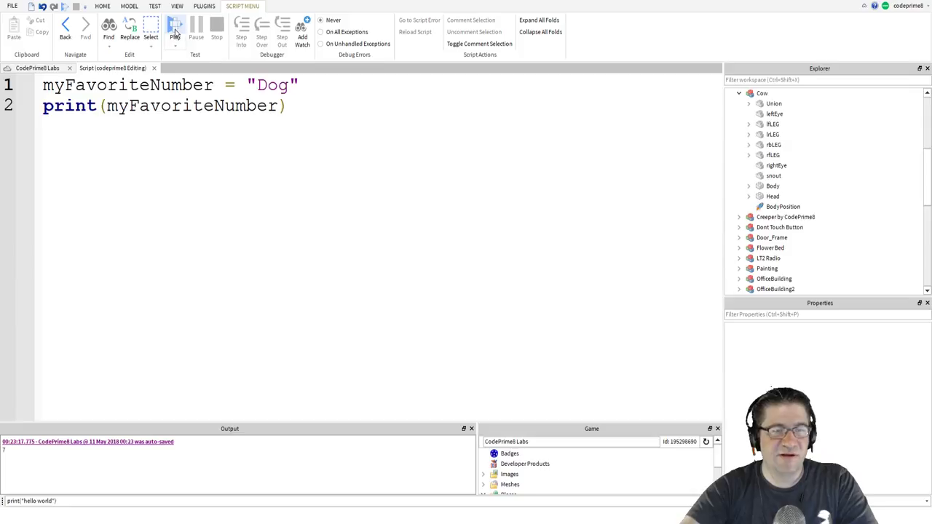
{"action": "left_click", "coordinate": [175, 26]}
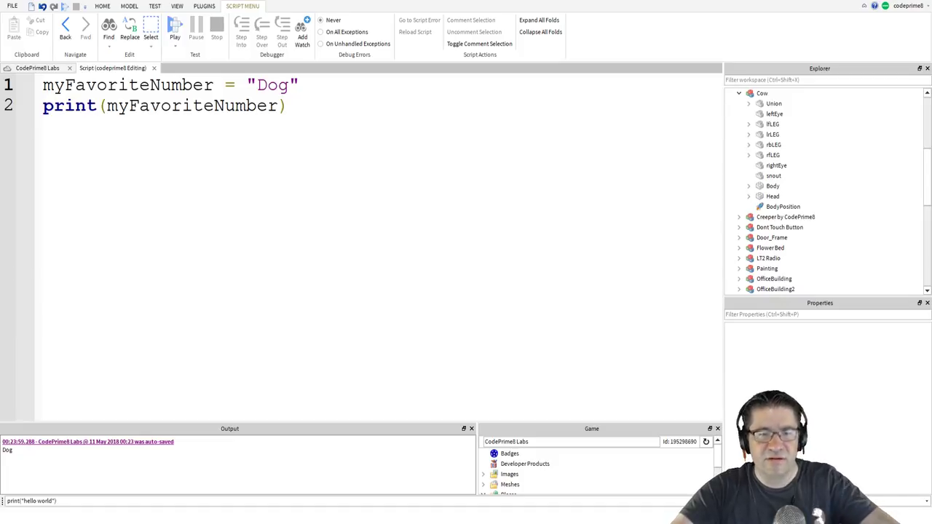
Add print = "cat", see the call error in Output, then delete that line.
{"action": "type", "text": "print = cat"}
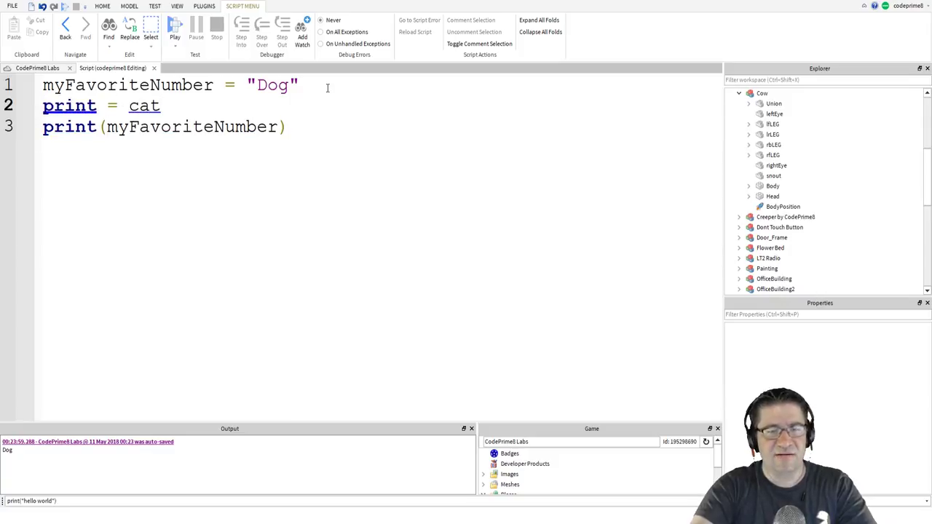
{"action": "type", "text": "\""}
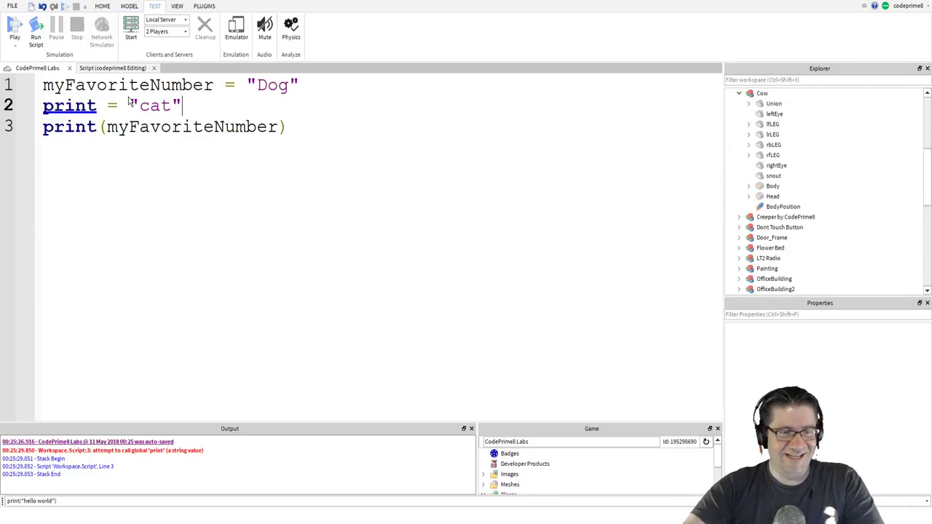
{"action": "left_click", "coordinate": [242, 6]}
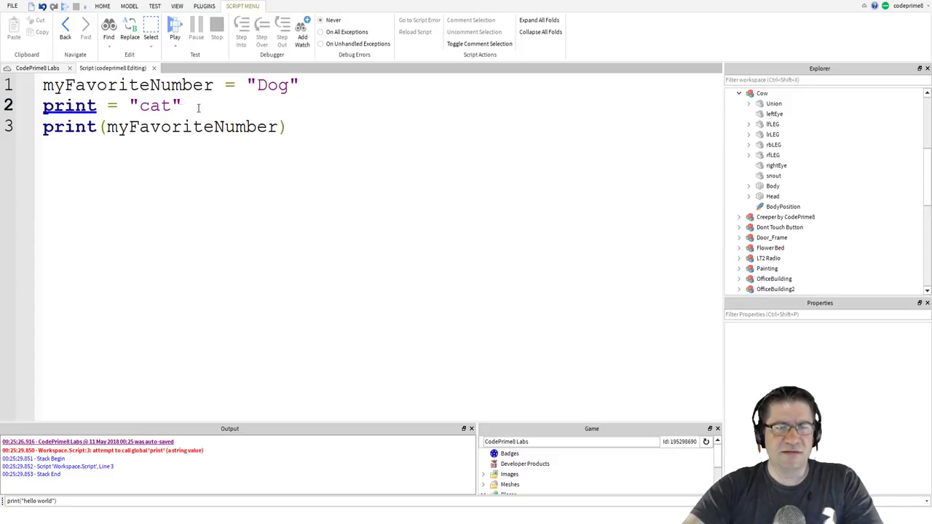
{"action": "triple_click", "coordinate": [109, 105]}
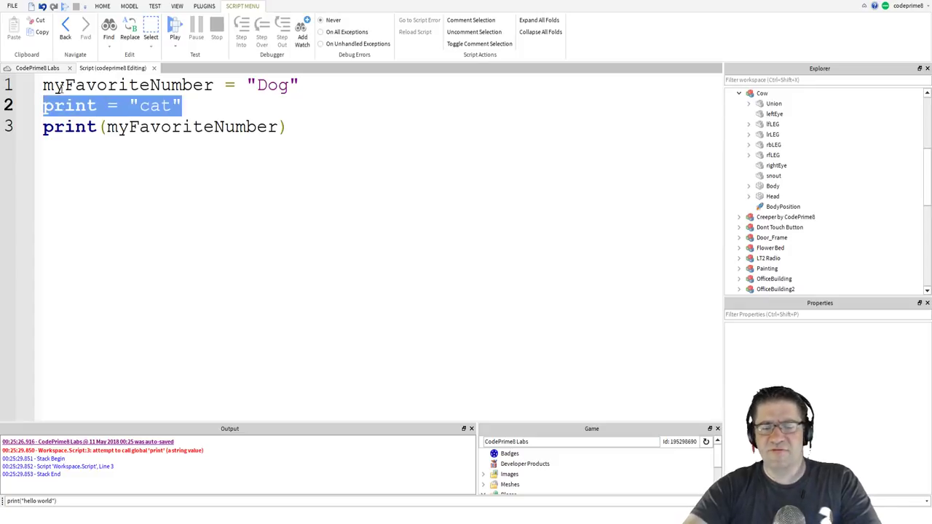
{"action": "key", "text": "Delete"}
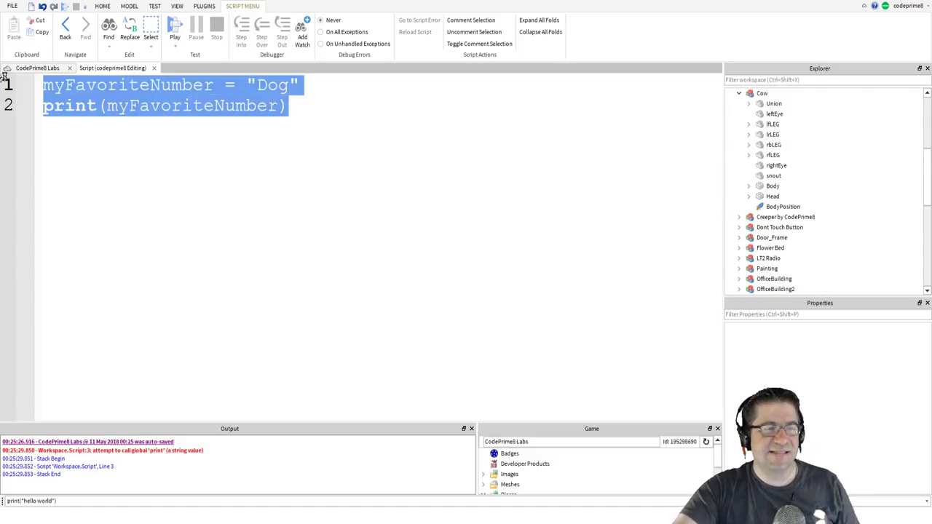
Write print(7 + 3) as the only line and run it to print 10.
{"action": "type", "text": "print("}
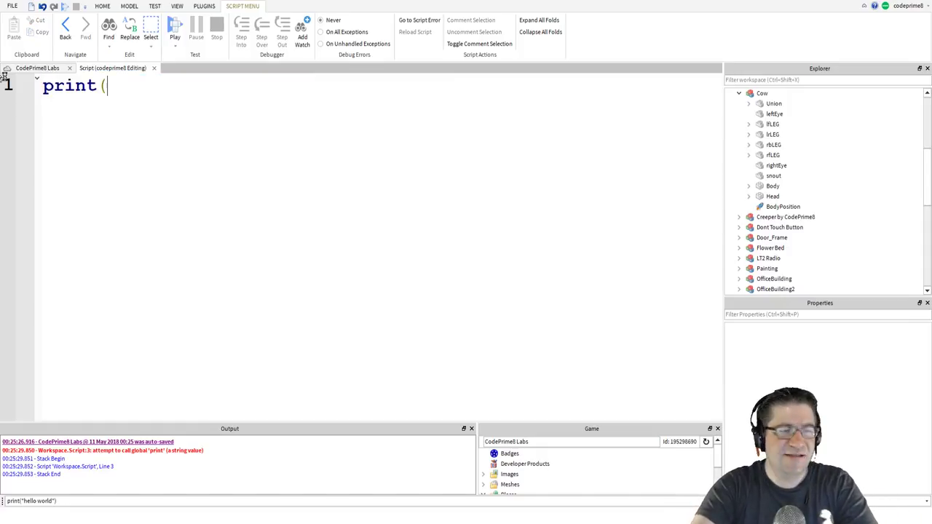
{"action": "type", "text": "7+"}
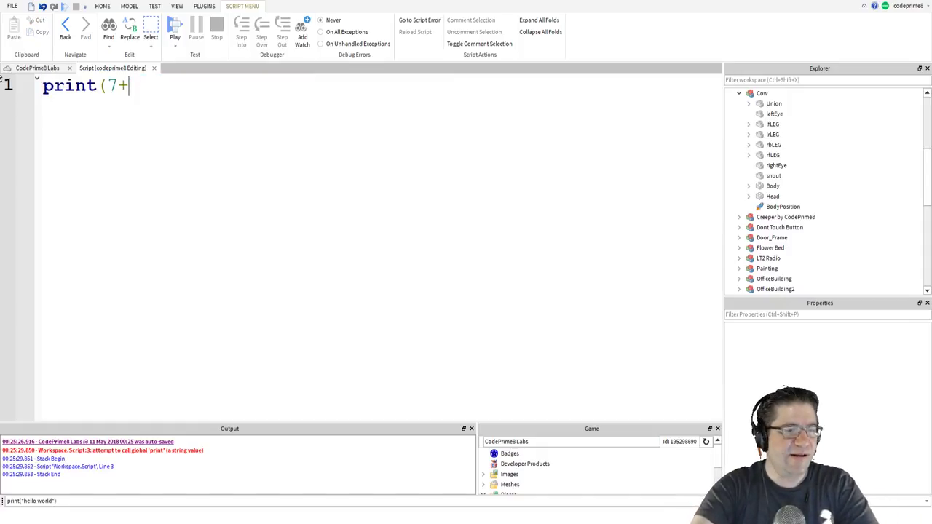
{"action": "type", "text": "3"}
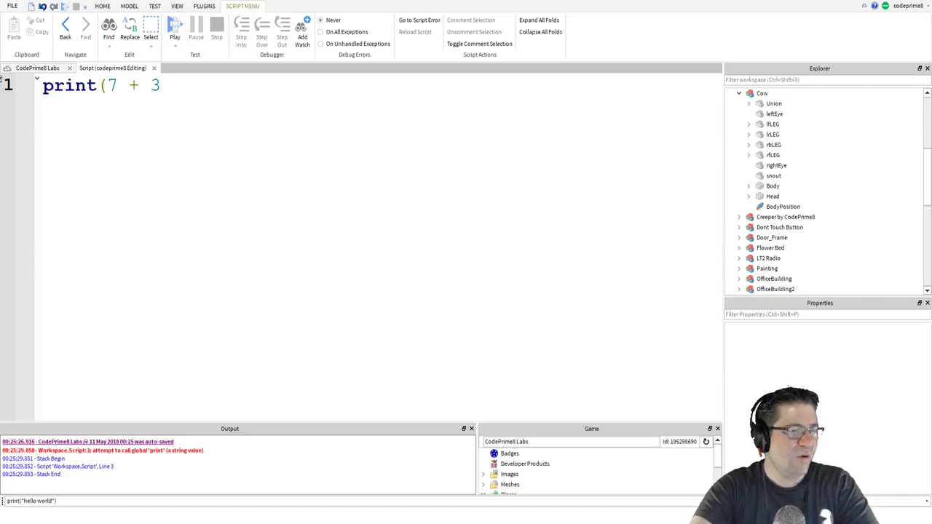
{"action": "type", "text": ")"}
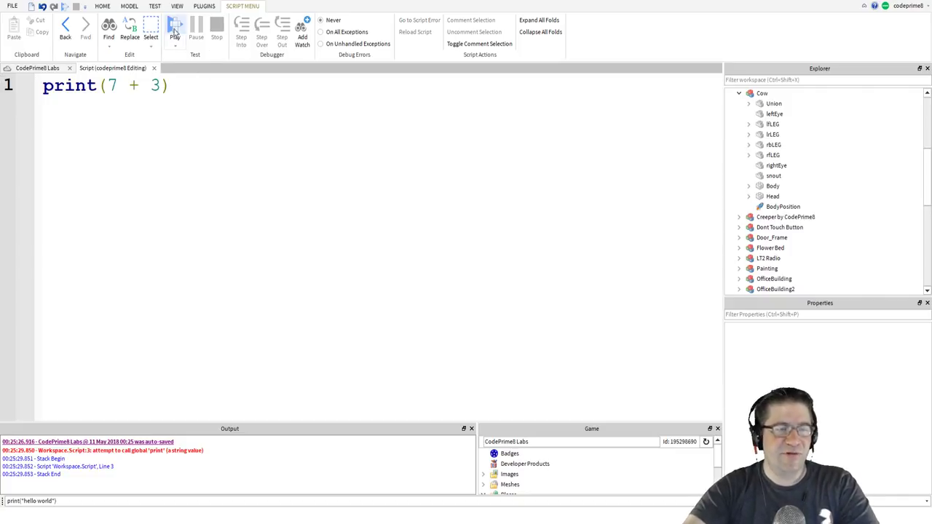
{"action": "left_click", "coordinate": [175, 28]}
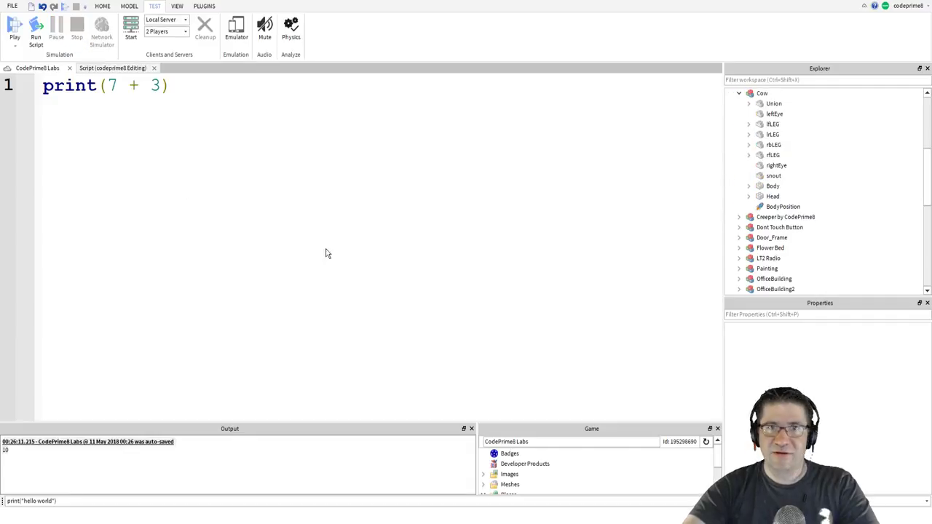
{"action": "left_click", "coordinate": [265, 29]}
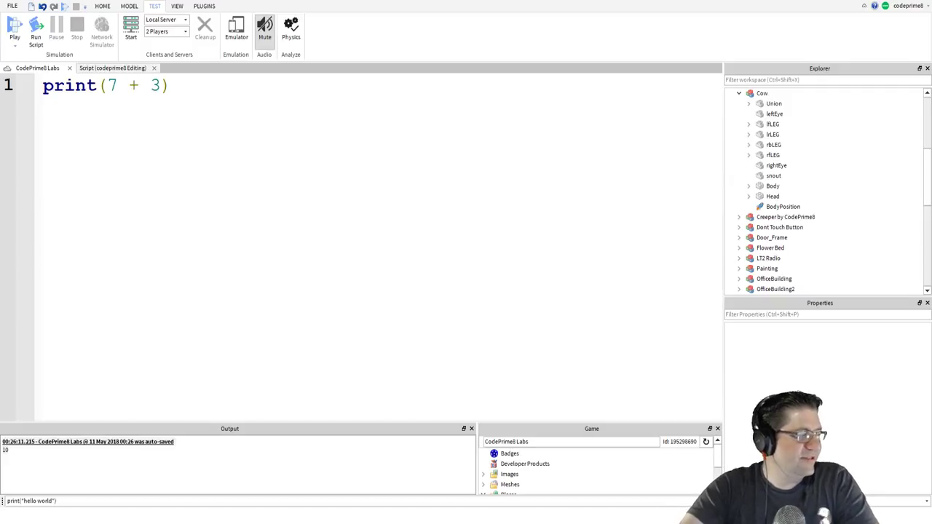
{"action": "left_click", "coordinate": [242, 5]}
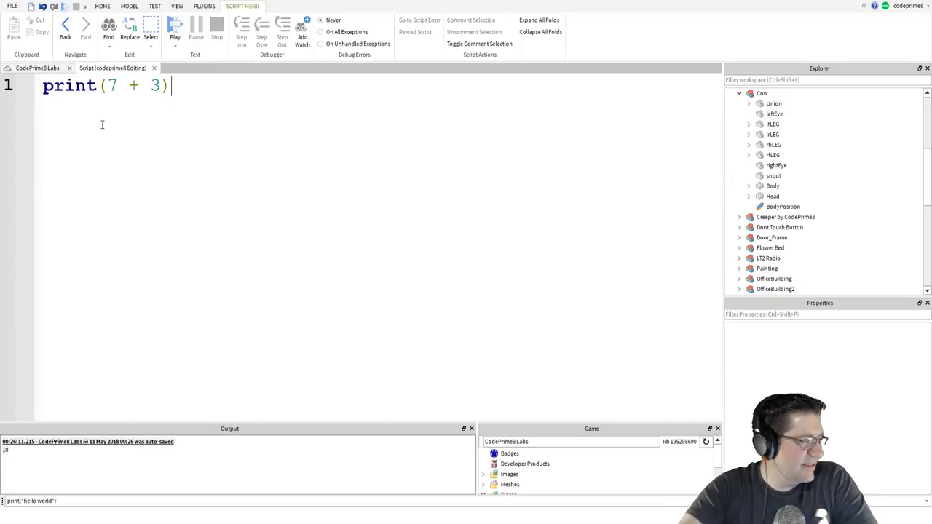
{"action": "mouse_move", "coordinate": [125, 191]}
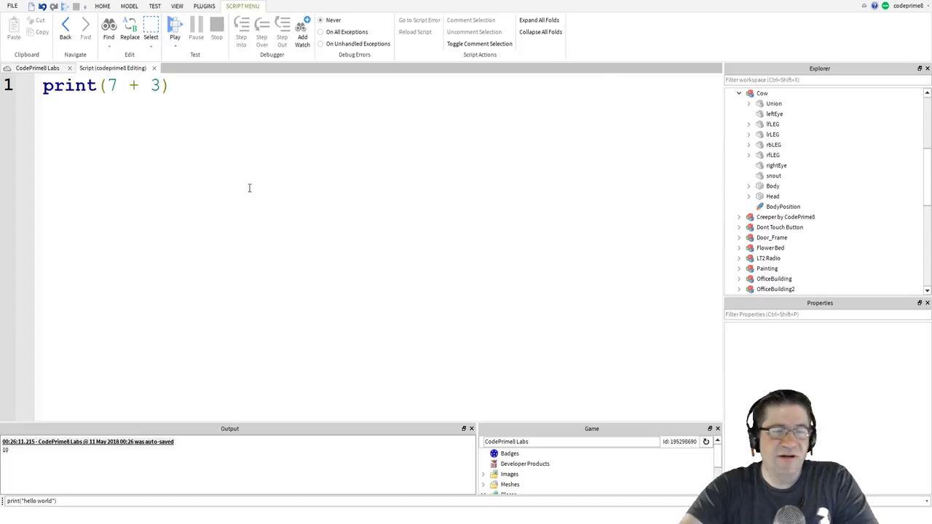
Change the expression to 10 + 5 and start the next print lines.
{"action": "left_click_drag", "start_coordinate": [107, 84], "coordinate": [161, 84]}
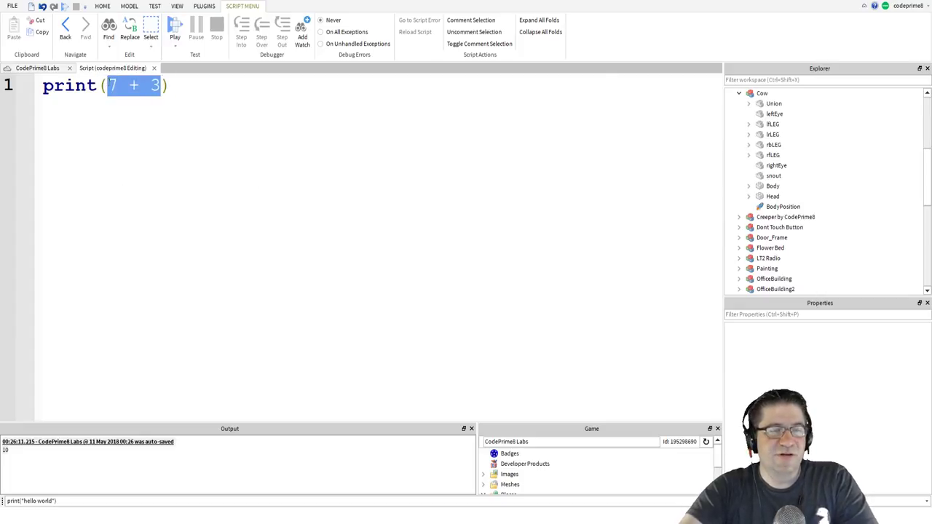
{"action": "type", "text": "1"}
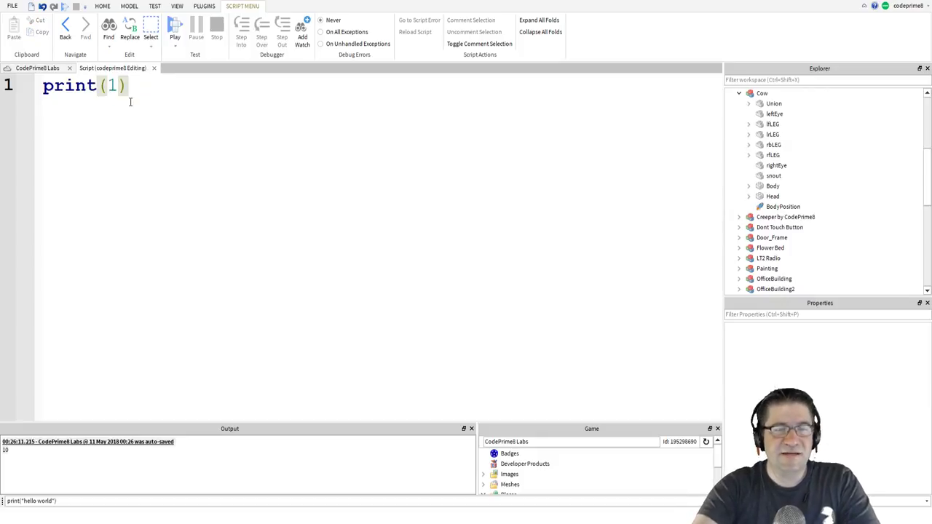
{"action": "type", "text": "0"}
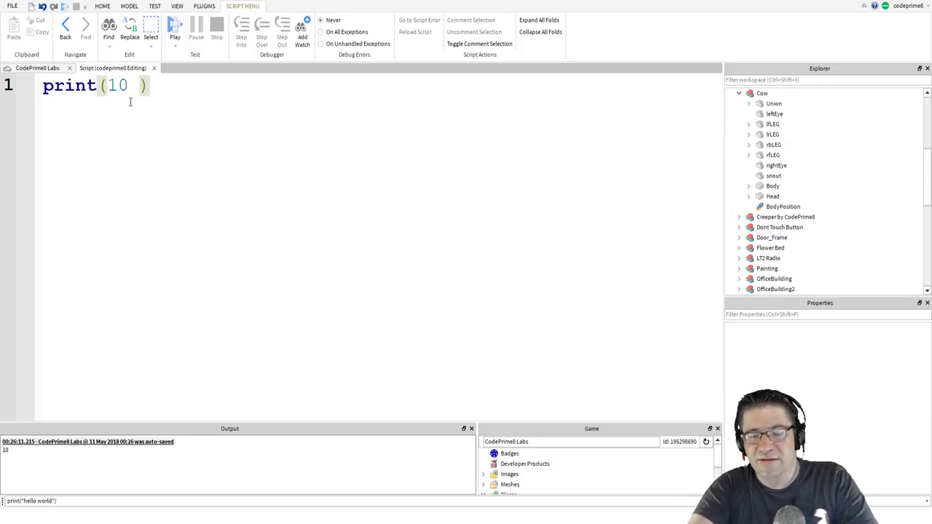
{"action": "type", "text": "+ 5"}
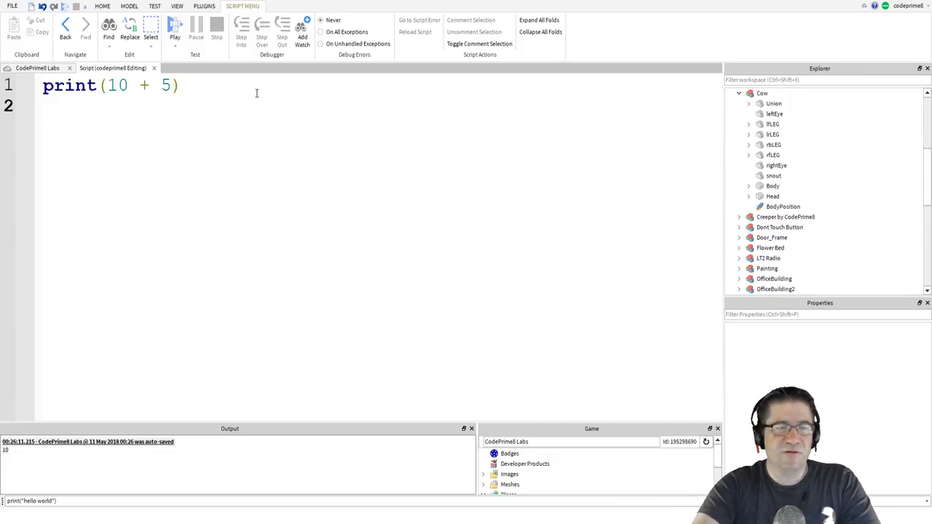
{"action": "type", "text": "print(10 - 5"}
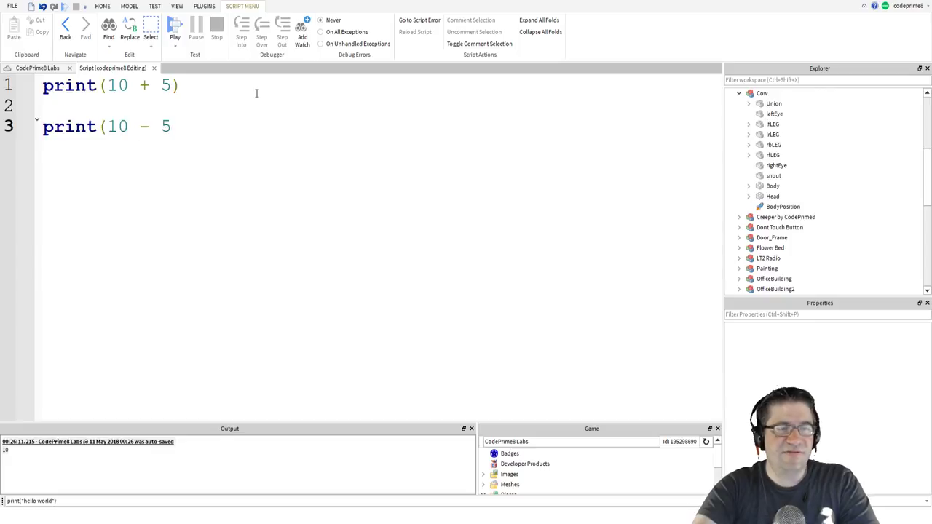
{"action": "type", "text": "p"}
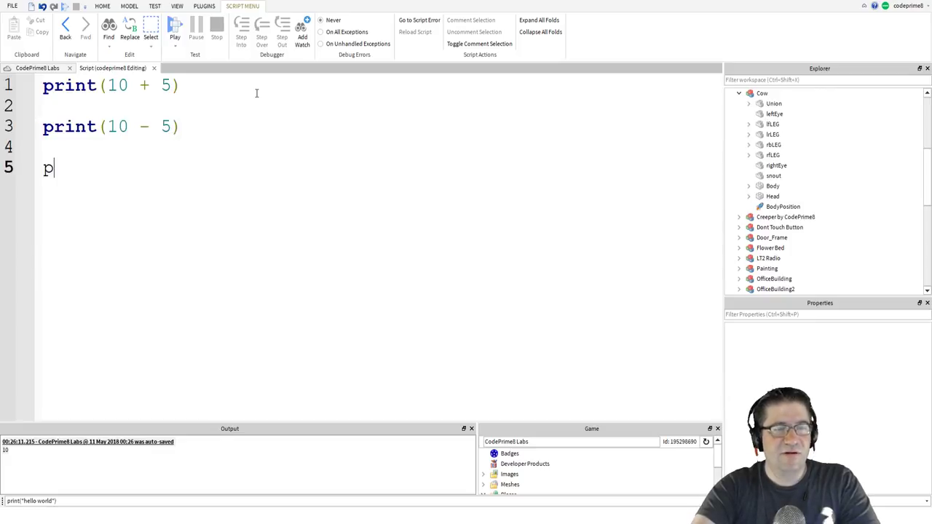
Finish print(10 * 5) and print(10 / 5), then run the four arithmetic prints.
{"action": "type", "text": "rint(10"}
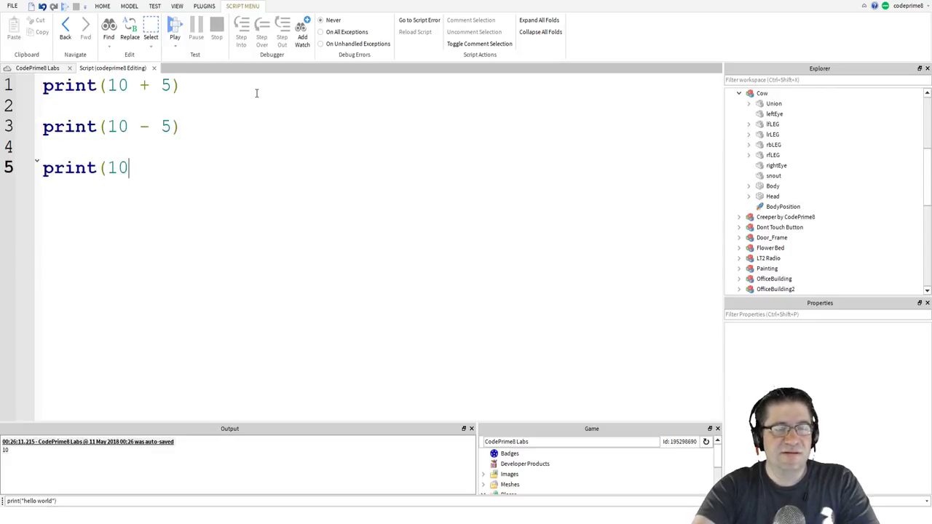
{"action": "type", "text": "* 5"}
{"action": "type", "text": "print"}
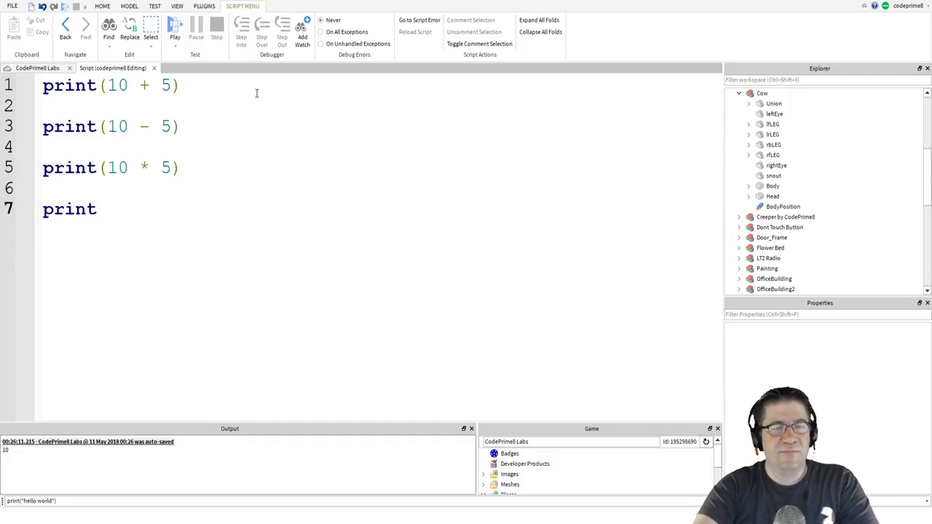
{"action": "type", "text": "(10"}
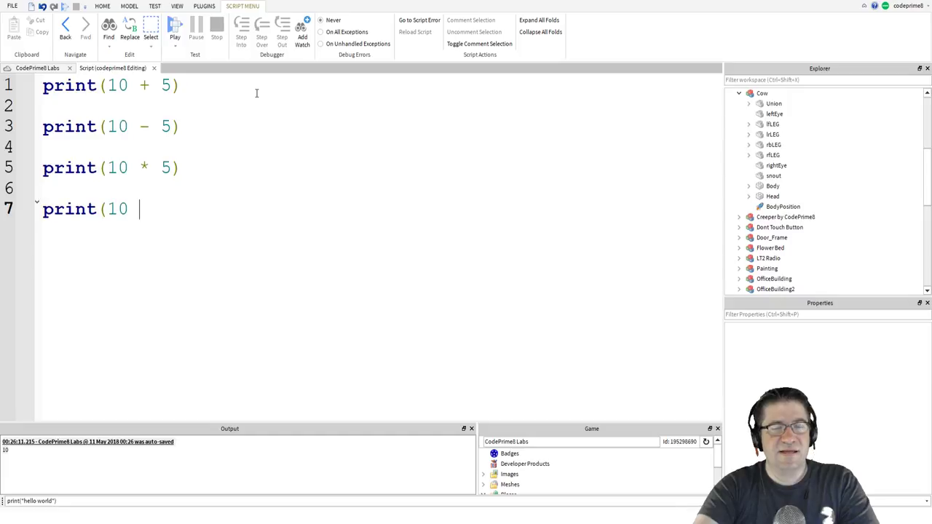
{"action": "type", "text": "/ 5"}
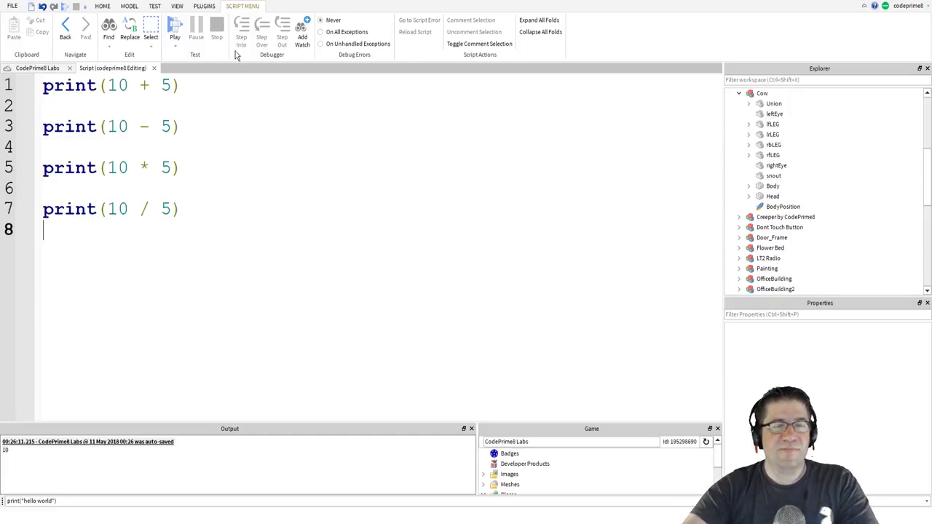
{"action": "left_click", "coordinate": [175, 30]}
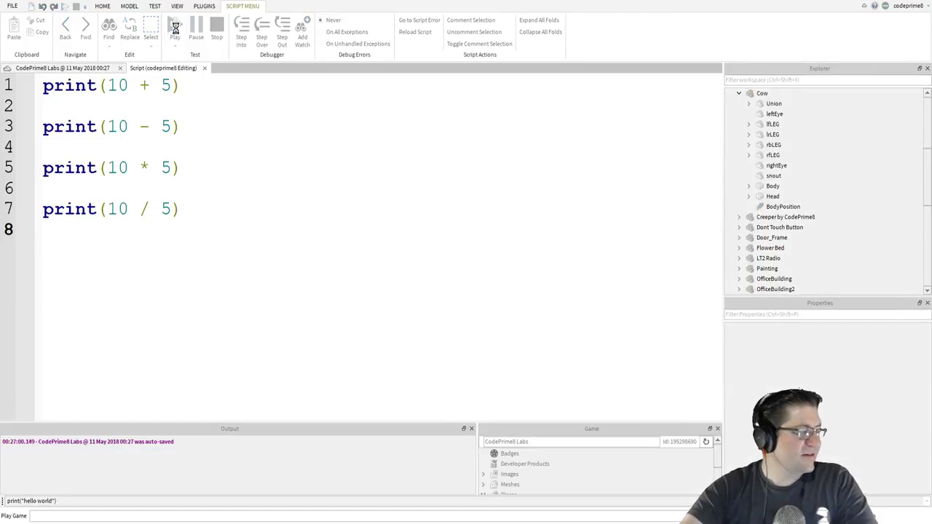
Read 15, 5, 50 and 2 in Output, stop the run and remove the blank lines.
{"action": "left_click", "coordinate": [175, 29]}
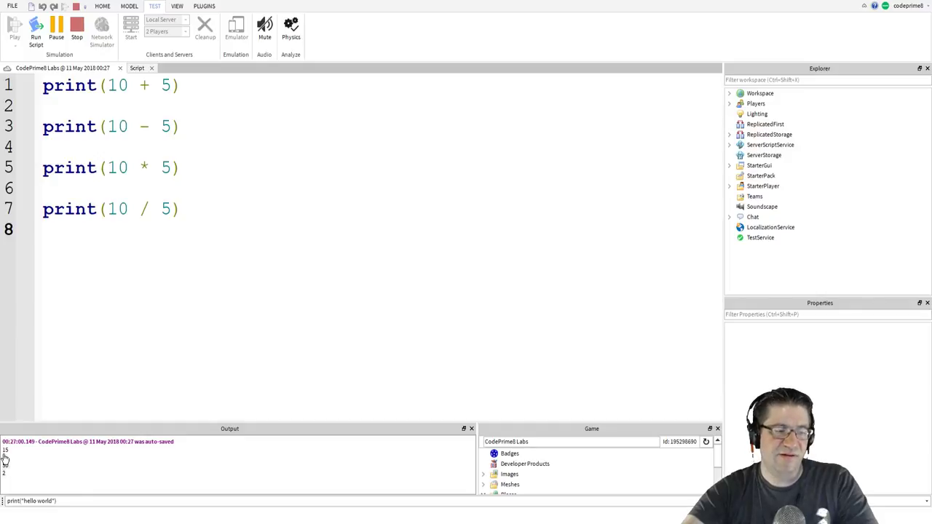
{"action": "left_click", "coordinate": [35, 29]}
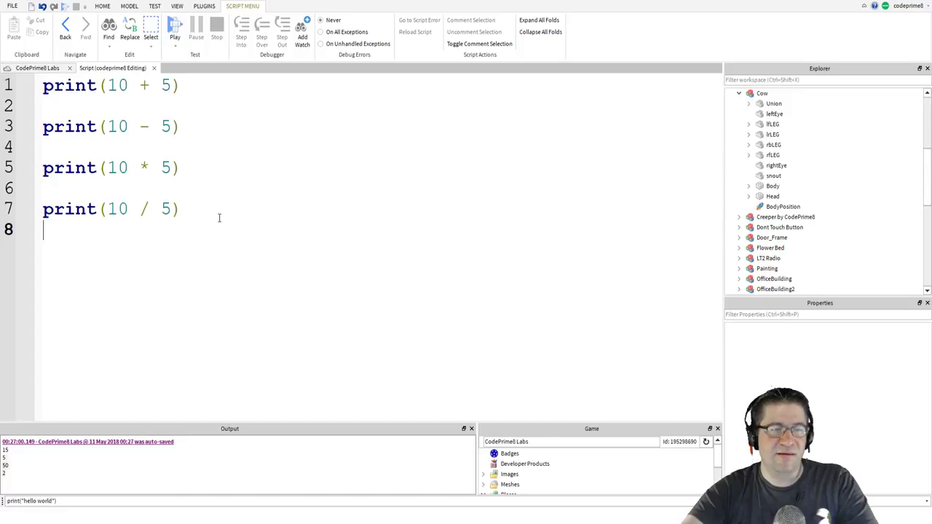
{"action": "key", "text": "ctrl+a"}
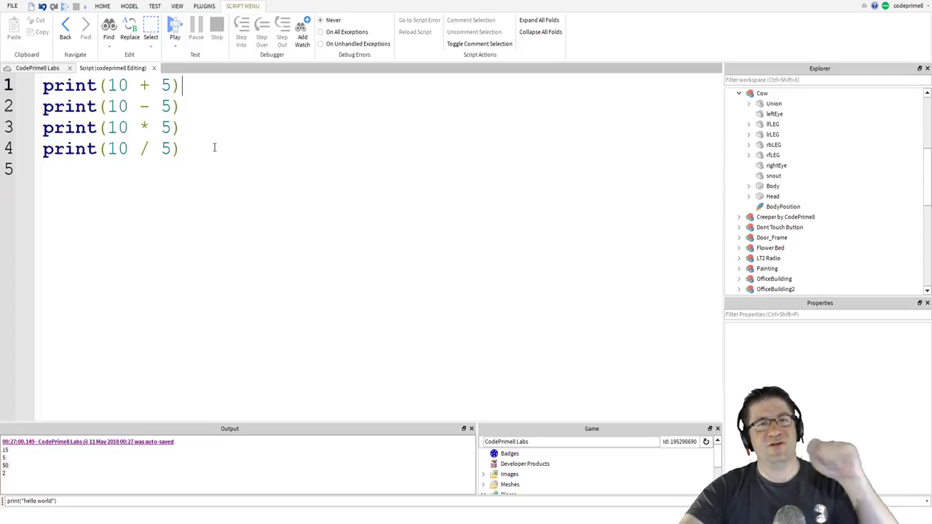
Replace all code with print("10 - 5 = " .. 10-5).
{"action": "key", "text": "ctrl+a"}
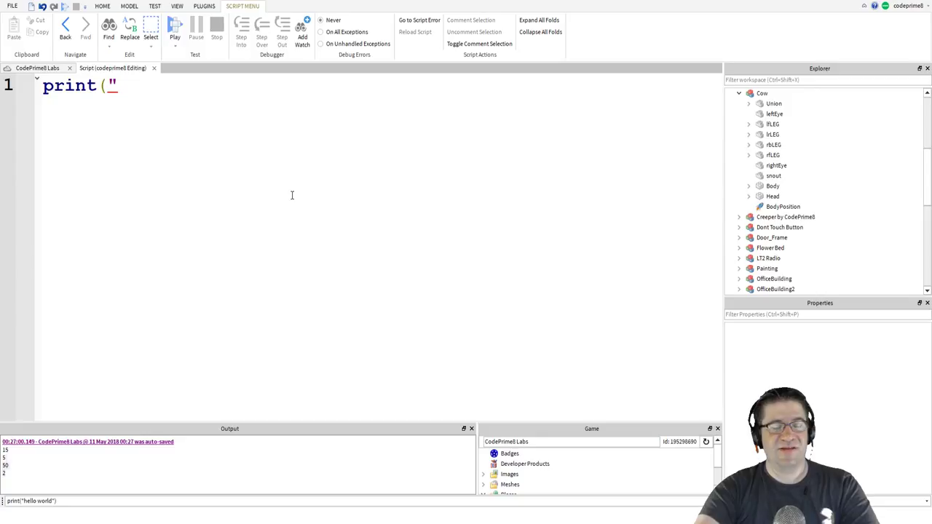
{"action": "type", "text": "10"}
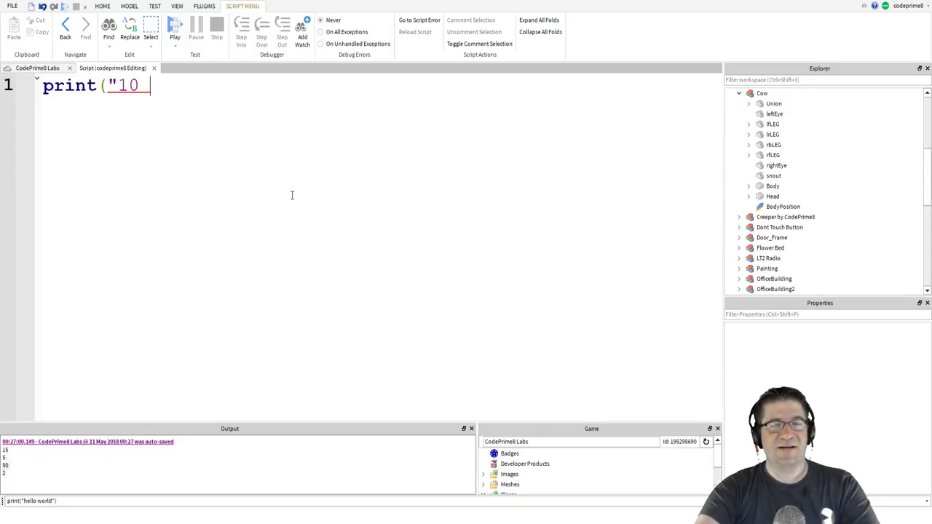
{"action": "type", "text": "- 5 = \""}
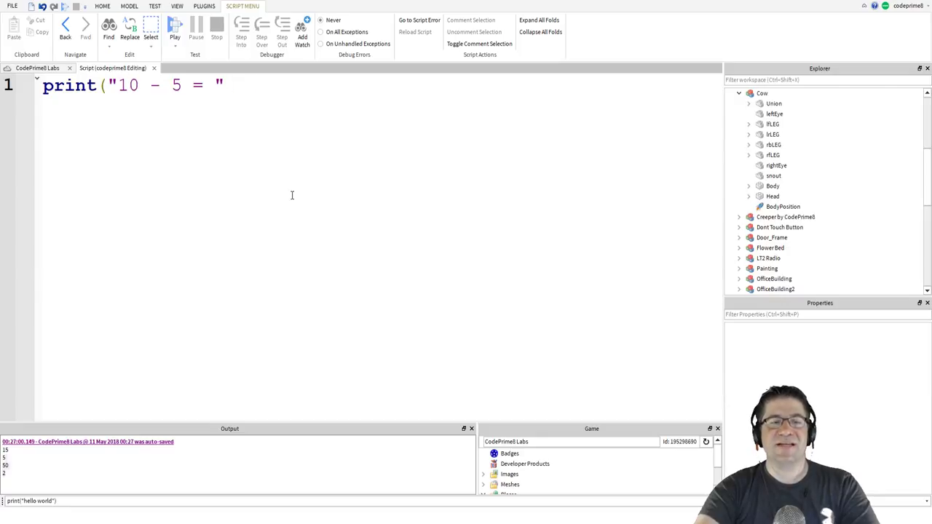
{"action": "type", "text": ".. 10-"}
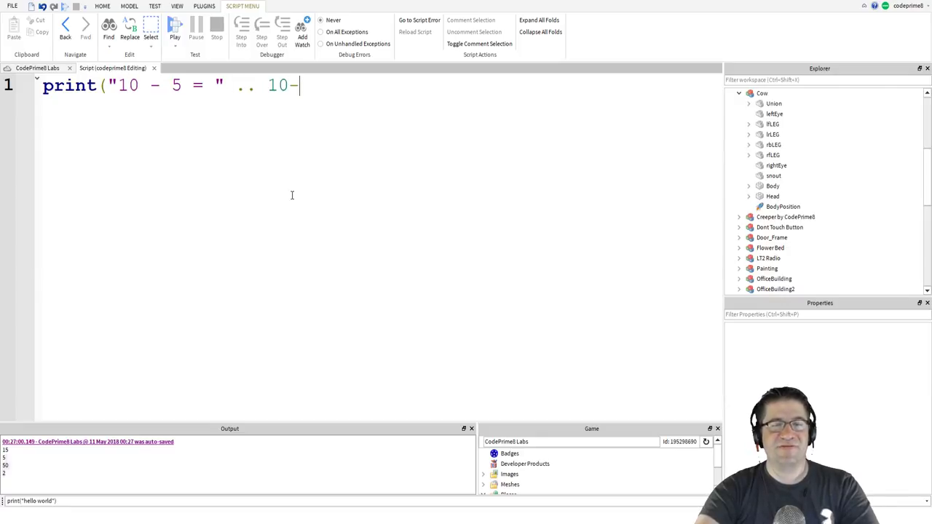
{"action": "type", "text": "5)"}
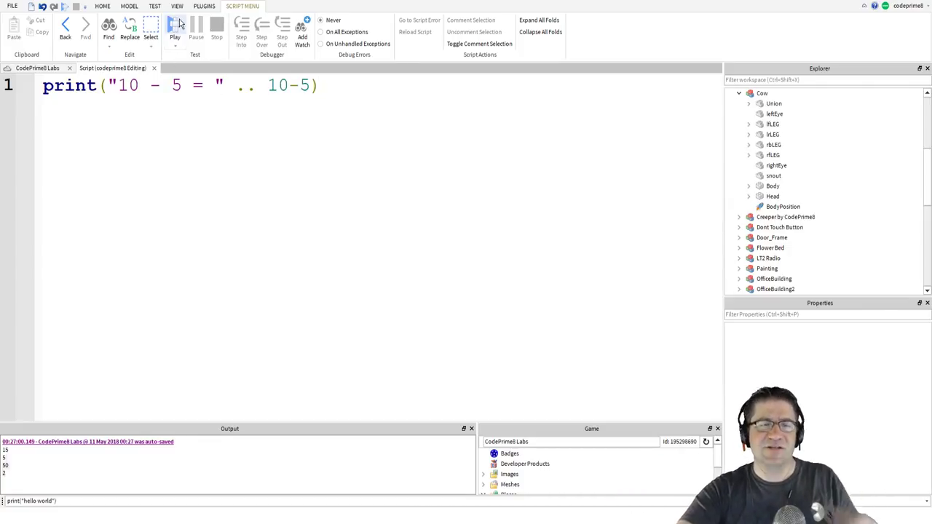
Run the script so Output shows 10 - 5 = 5.
{"action": "left_click", "coordinate": [175, 29]}
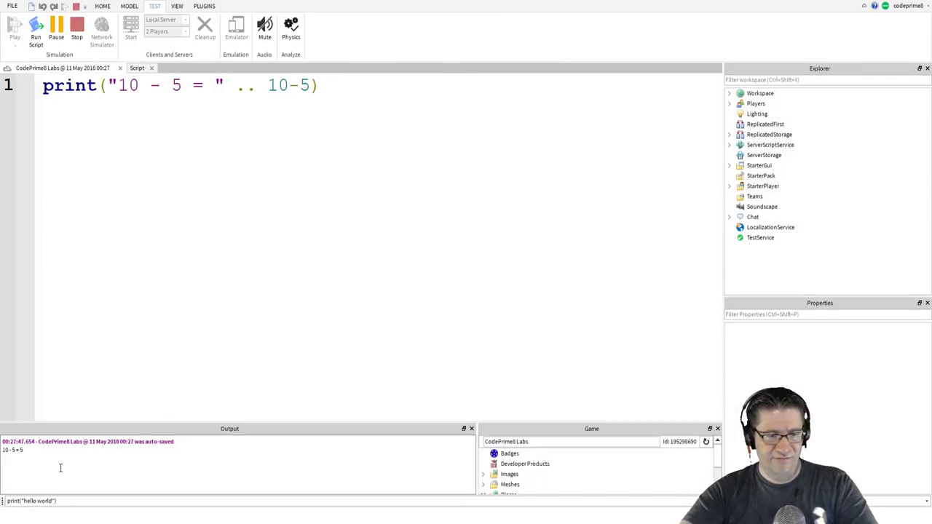
{"action": "mouse_move", "coordinate": [20, 458]}
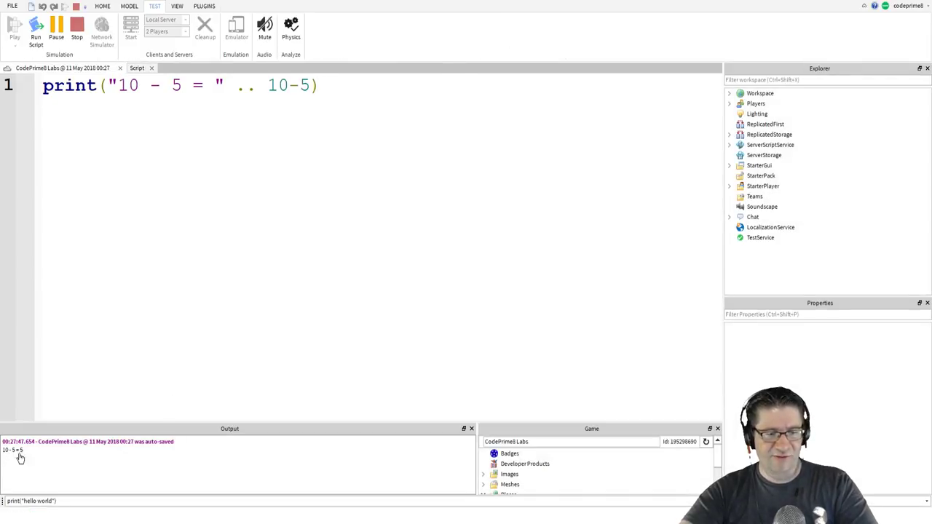
{"action": "mouse_move", "coordinate": [45, 425]}
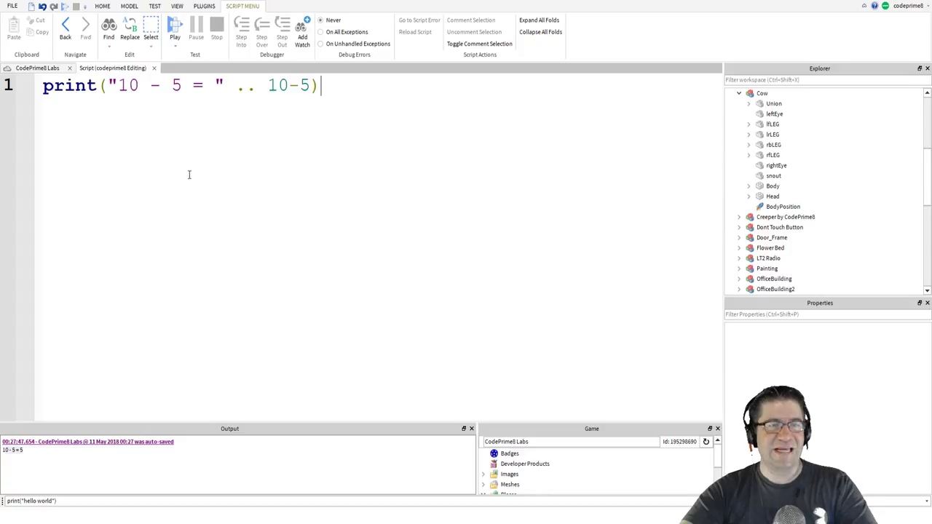
{"action": "mouse_move", "coordinate": [134, 282]}
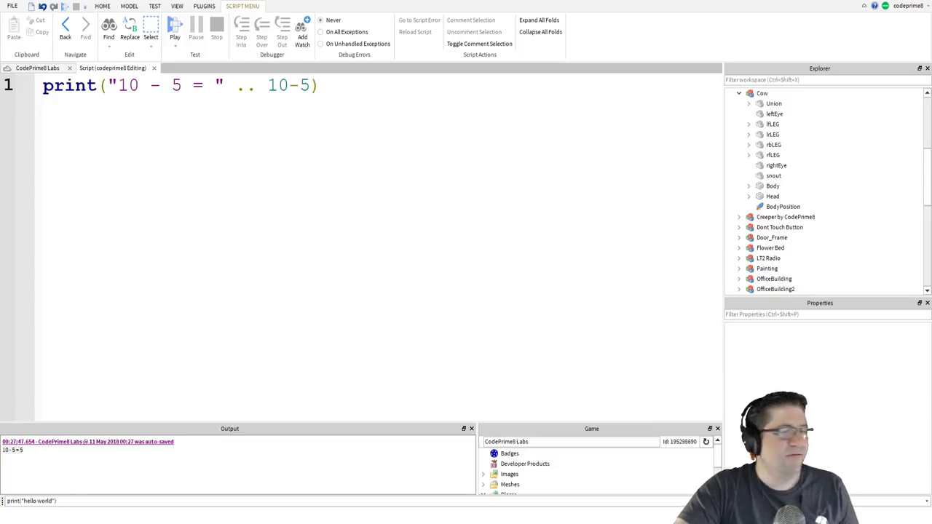
{"action": "triple_click", "coordinate": [175, 85]}
{"action": "type", "text": "my"}
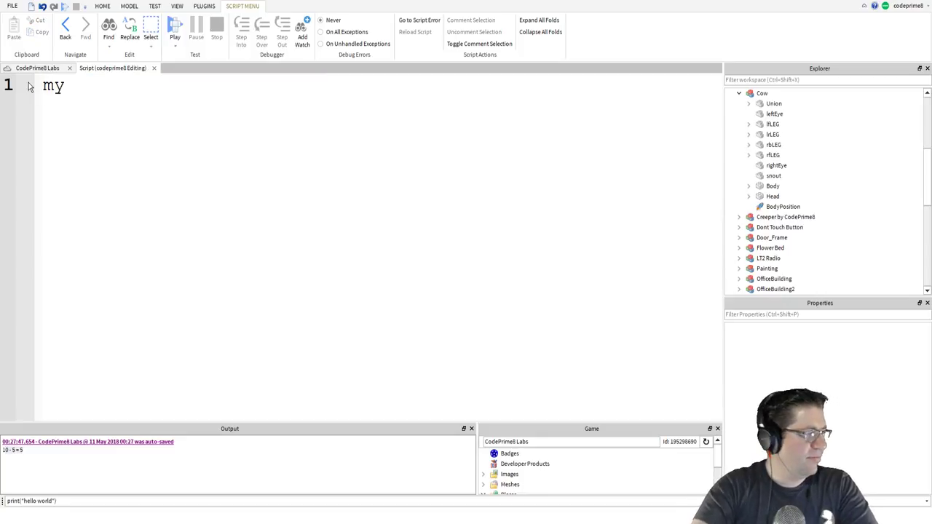
Write myNumber = 5 and print(myNumber - 4), whose run prints 1.
{"action": "type", "text": "Number = 5"}
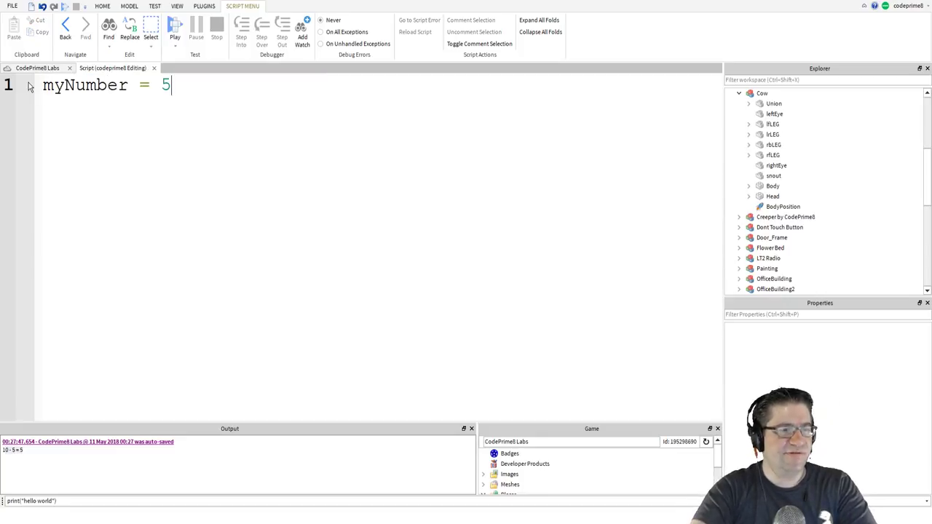
{"action": "type", "text": "print("}
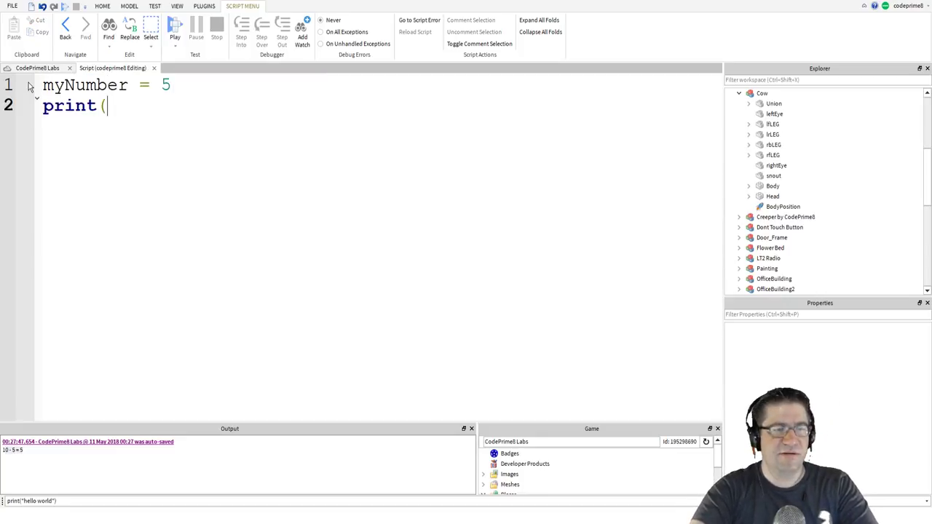
{"action": "type", "text": "myNumbe"}
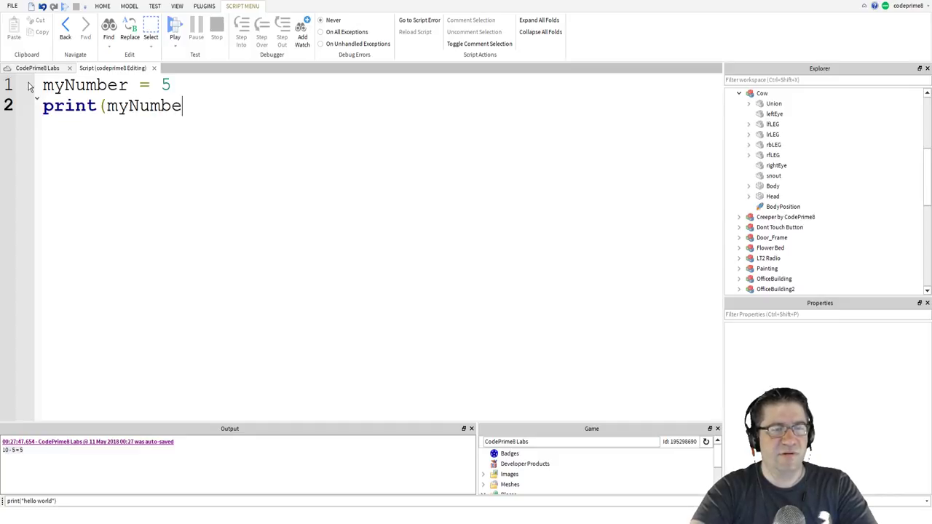
{"action": "type", "text": "- 4"}
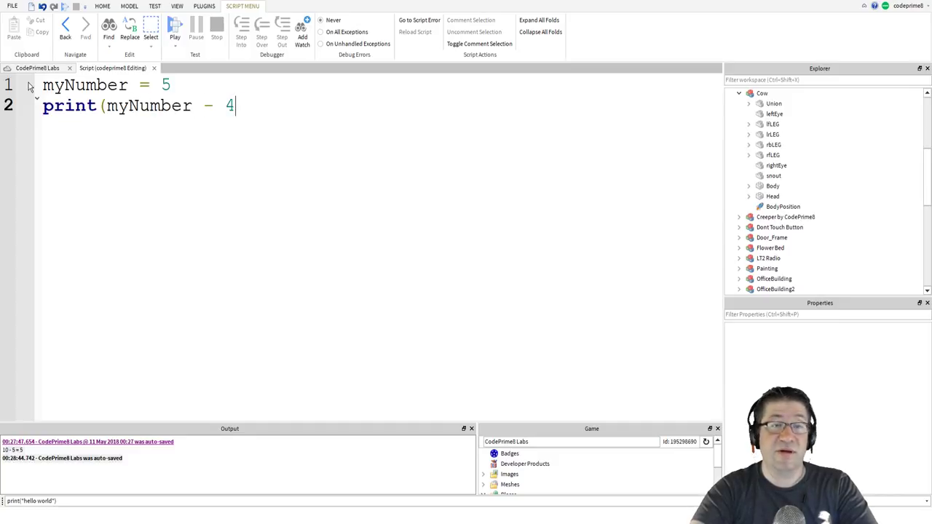
{"action": "type", "text": ")"}
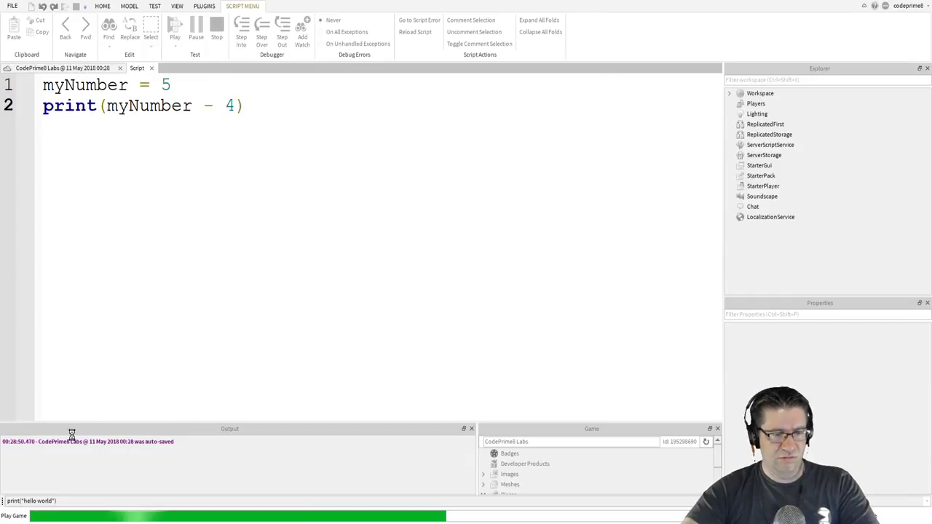
{"action": "left_click", "coordinate": [154, 6]}
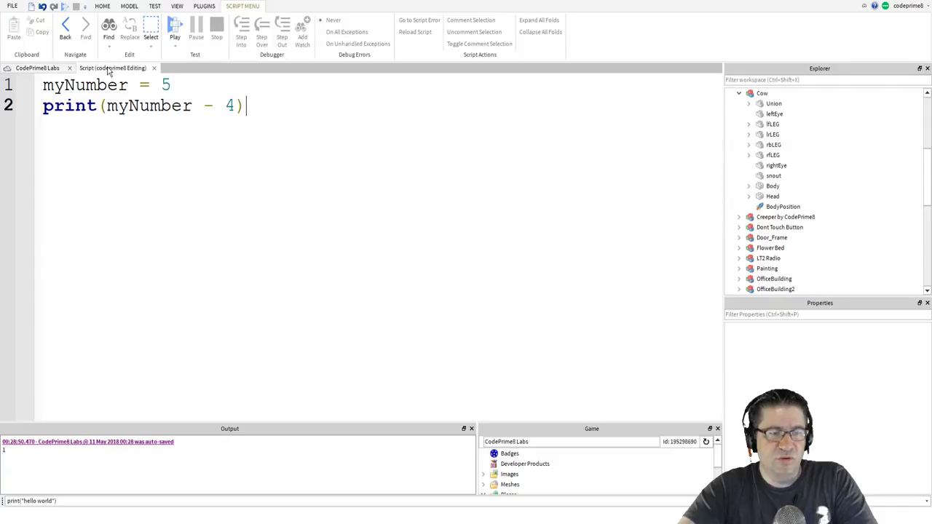
Replace the code with sum = 25 + 8 and print(sum), and run to print 33.
{"action": "key", "text": "ctrl+a"}
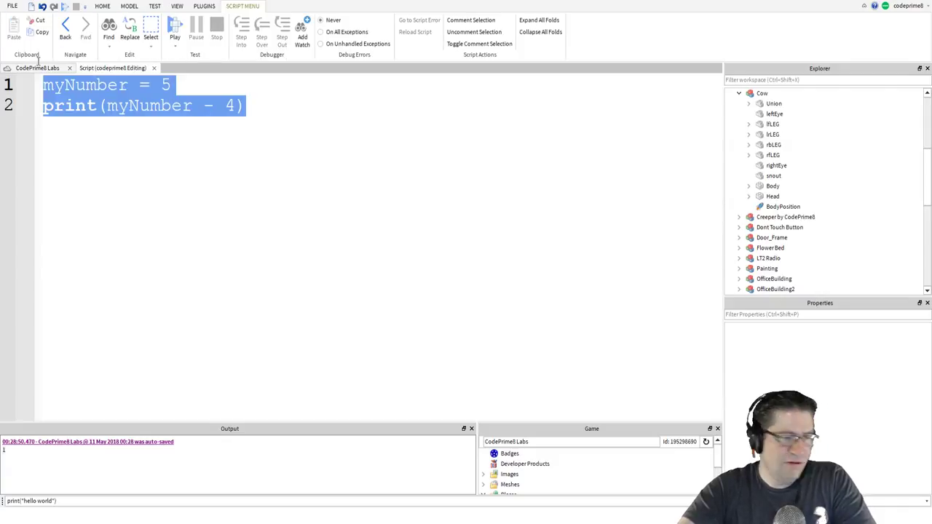
{"action": "type", "text": "sum ="}
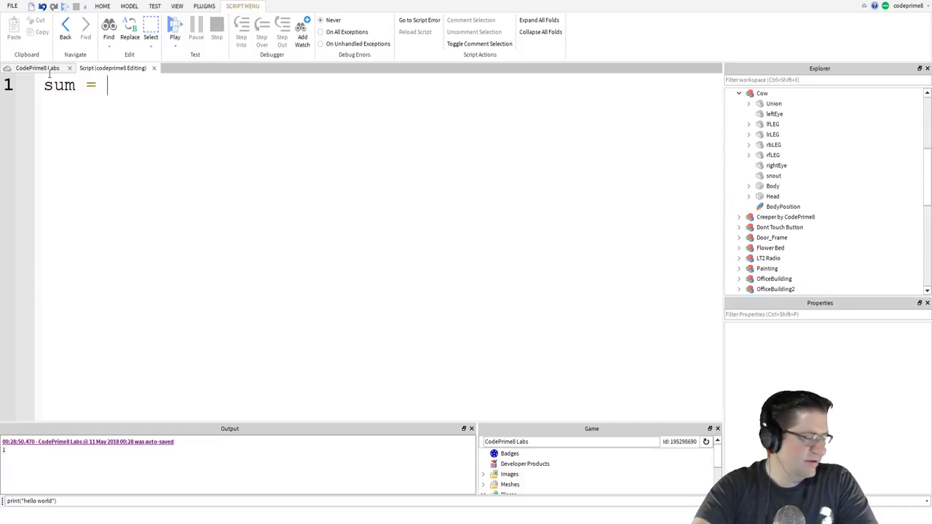
{"action": "type", "text": "25 + 8"}
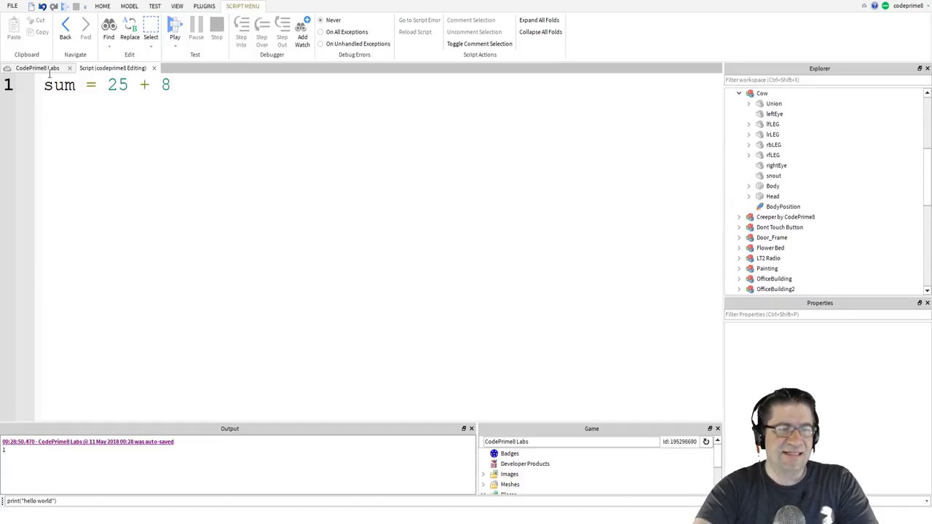
{"action": "type", "text": "print(su"}
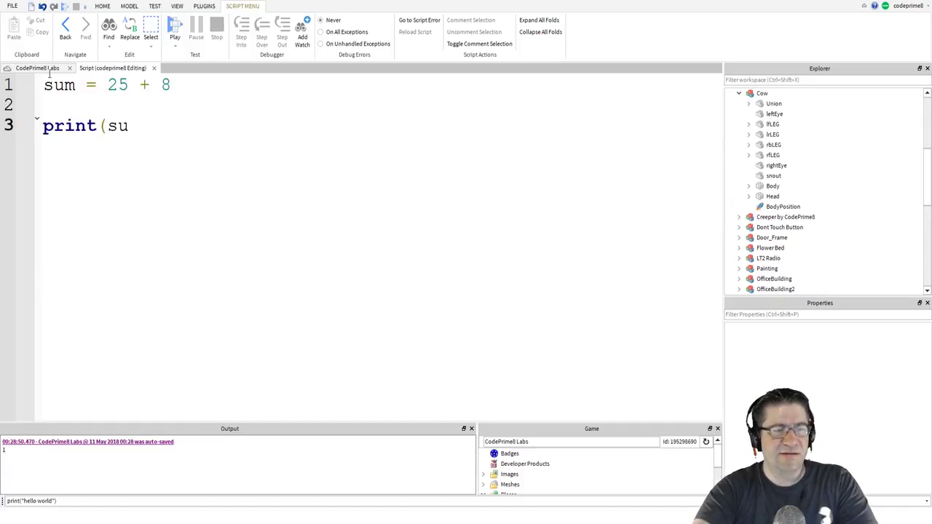
{"action": "type", "text": "m)"}
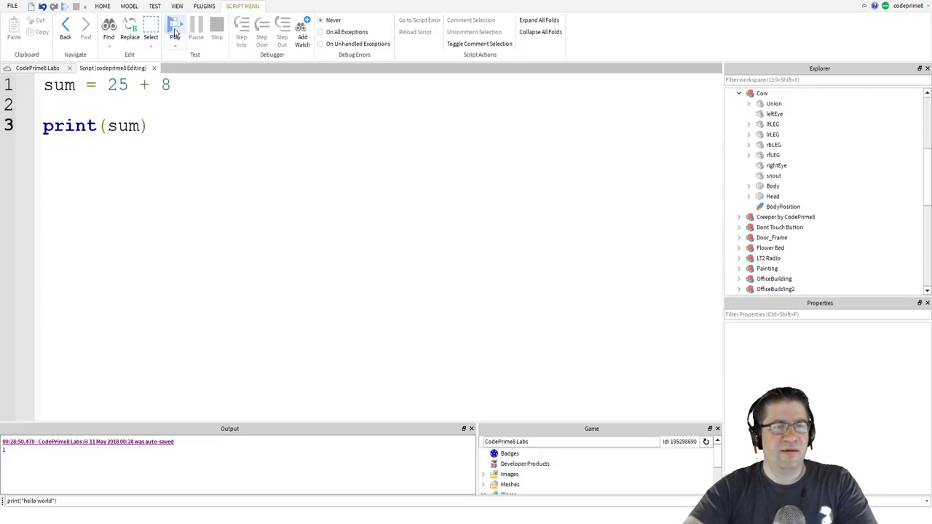
{"action": "left_click", "coordinate": [175, 30]}
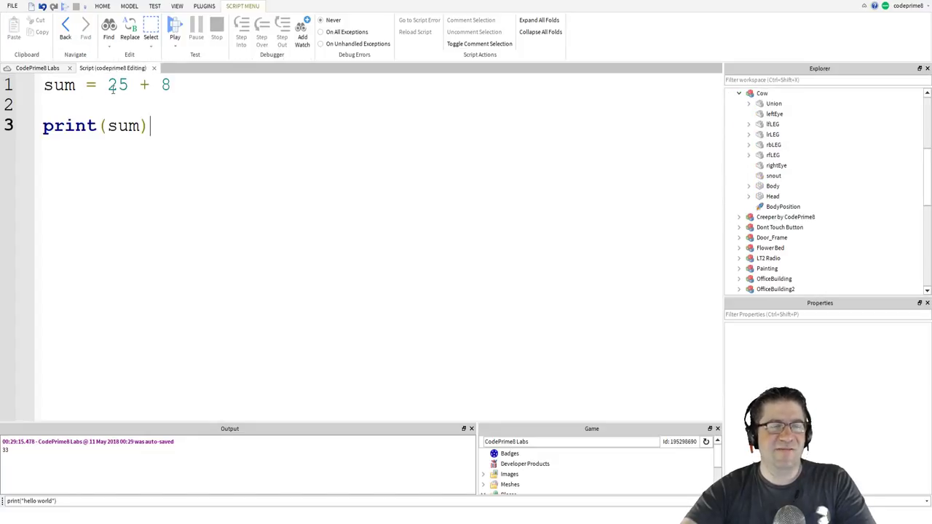
{"action": "key", "text": "ctrl+a"}
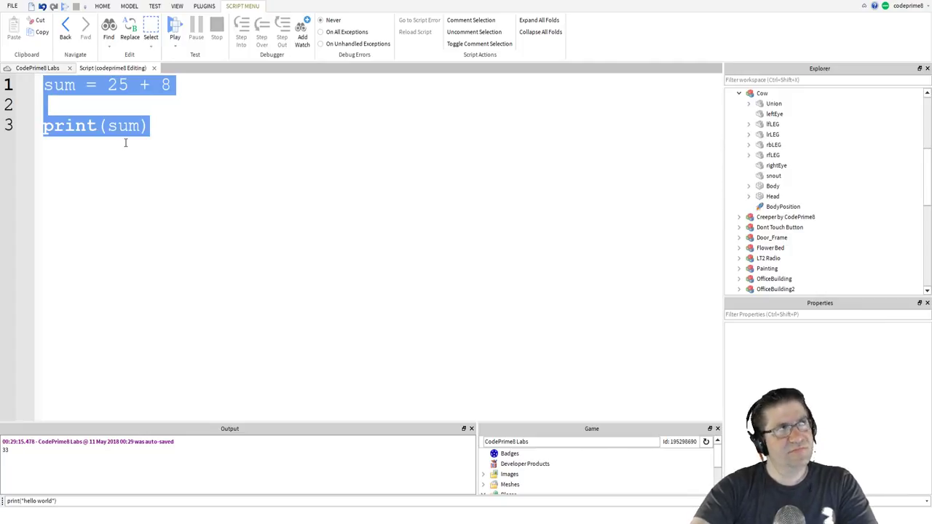
Replace the old code with the single line print(math.sqrt(144)).
{"action": "key", "text": "Delete"}
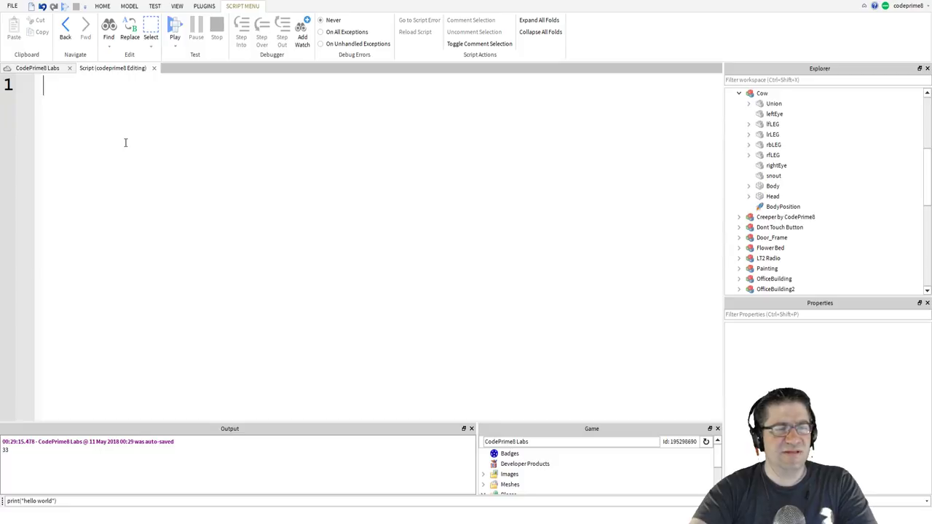
{"action": "type", "text": "math.sq"}
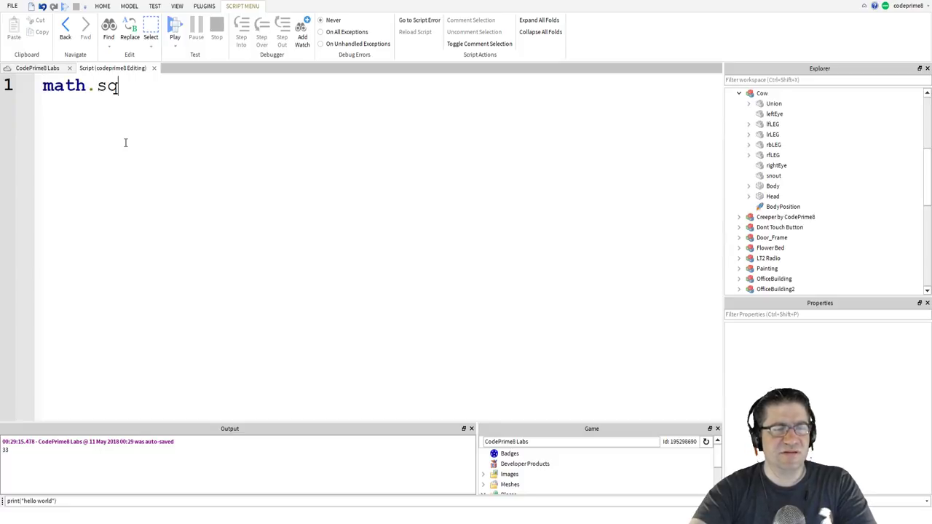
{"action": "type", "text": "rt("}
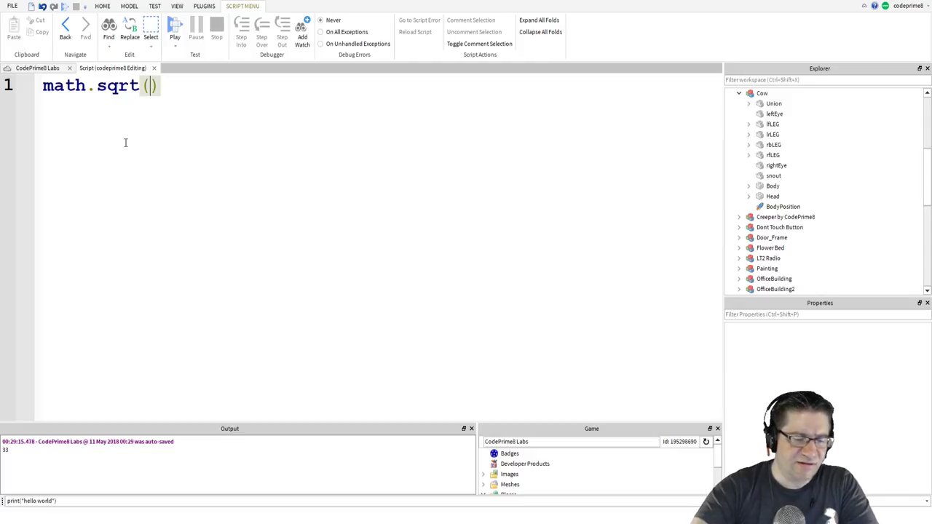
{"action": "type", "text": "144"}
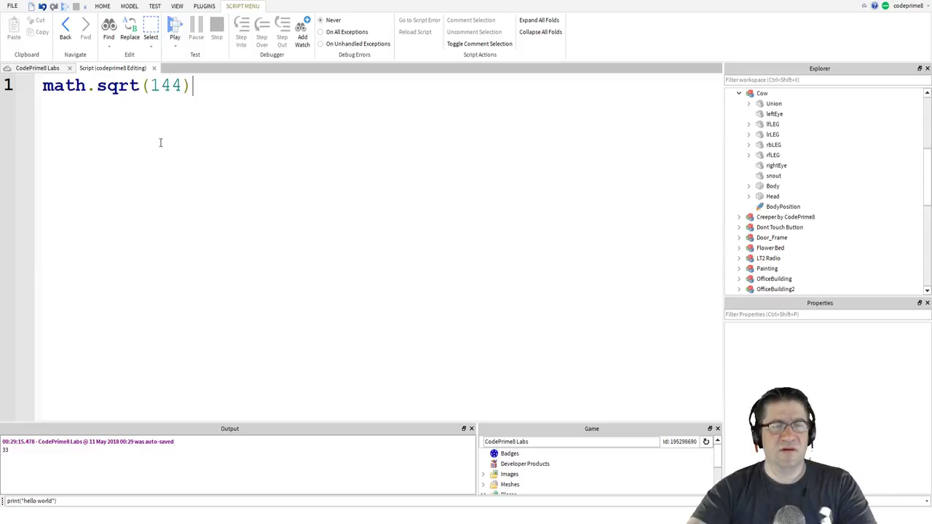
{"action": "type", "text": "print("}
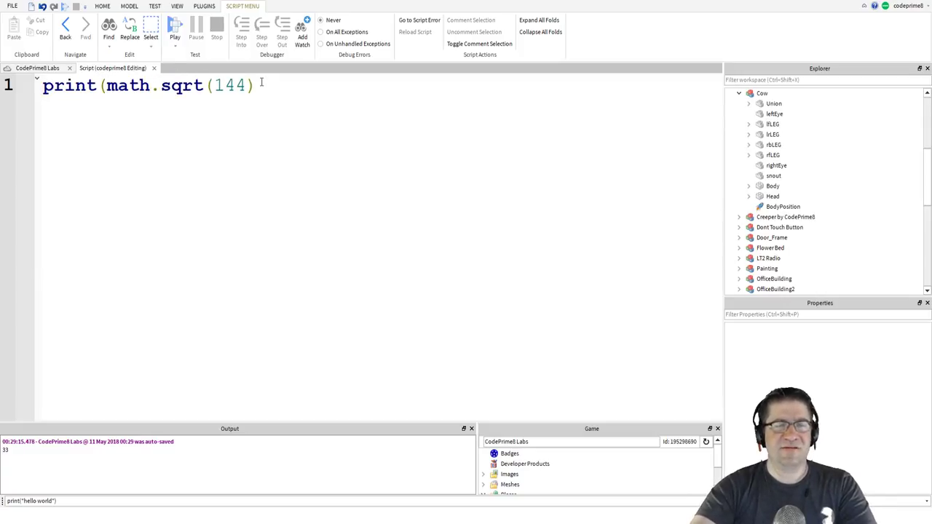
{"action": "type", "text": ")"}
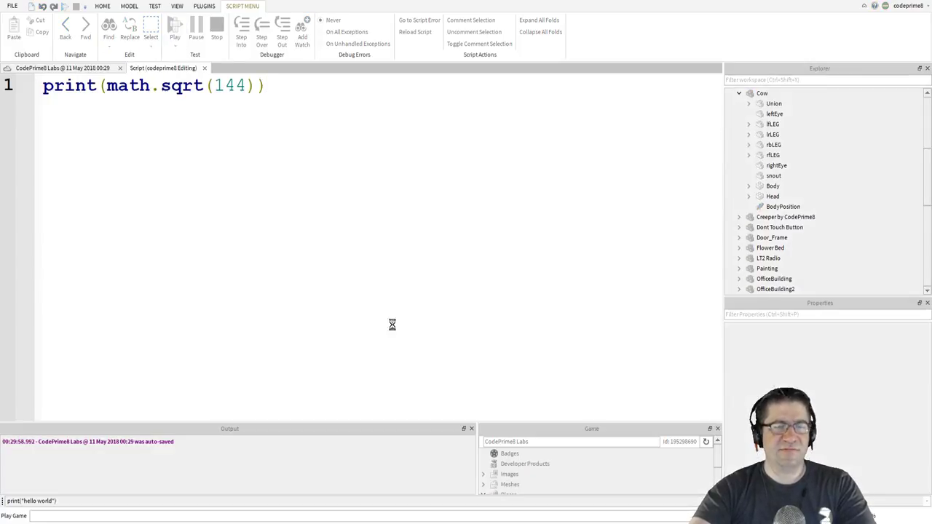
Run the game so Output shows 12, then stop and return to the script.
{"action": "left_click", "coordinate": [175, 38]}
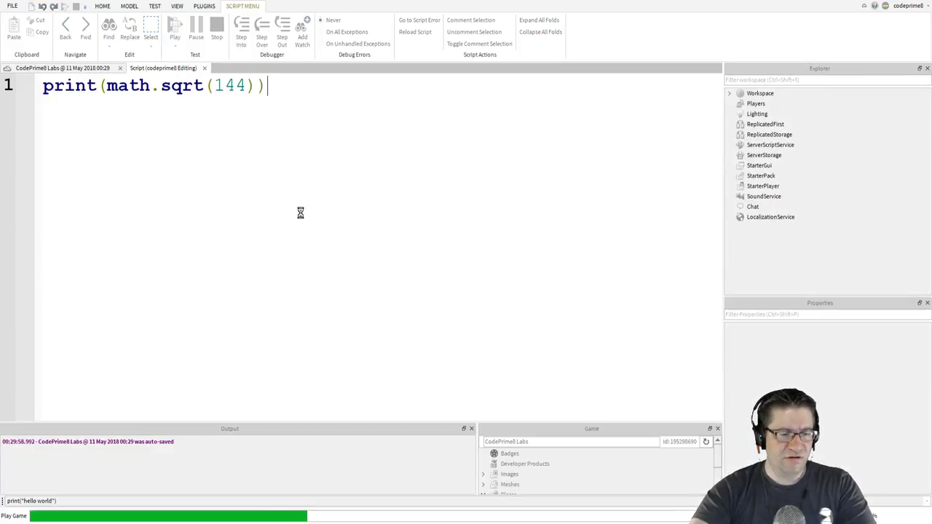
{"action": "left_click", "coordinate": [154, 6]}
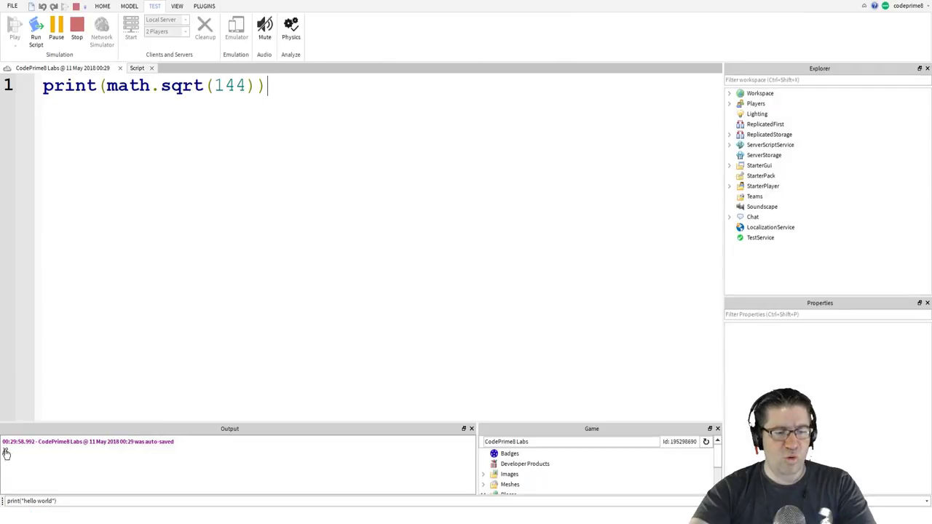
{"action": "left_click", "coordinate": [35, 32]}
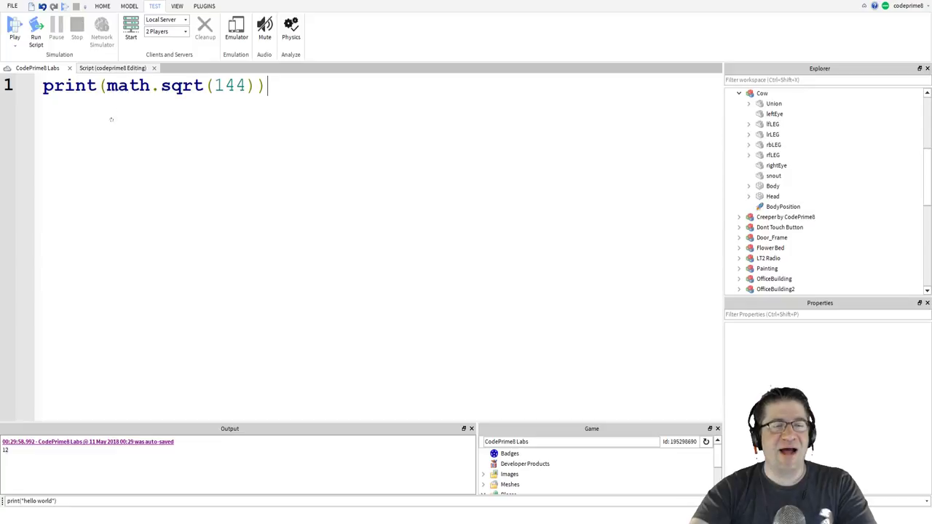
{"action": "left_click", "coordinate": [242, 6]}
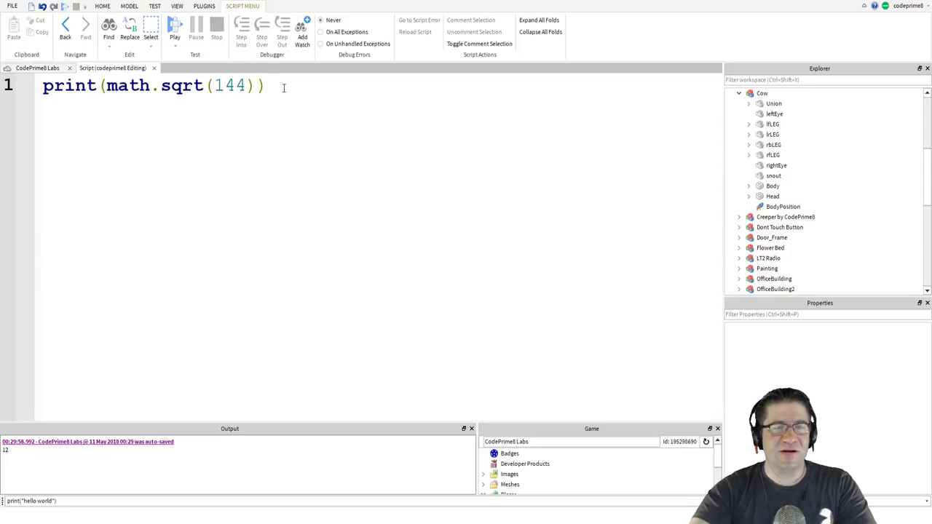
Add a second line print(math.pow(12,2)) below the square-root line and start a test run.
{"action": "key", "text": "enter"}
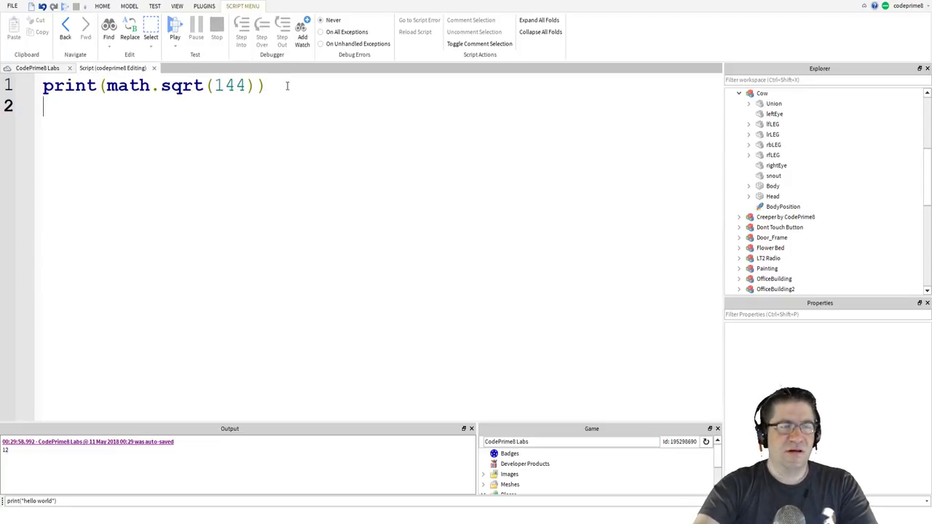
{"action": "type", "text": "print(math."}
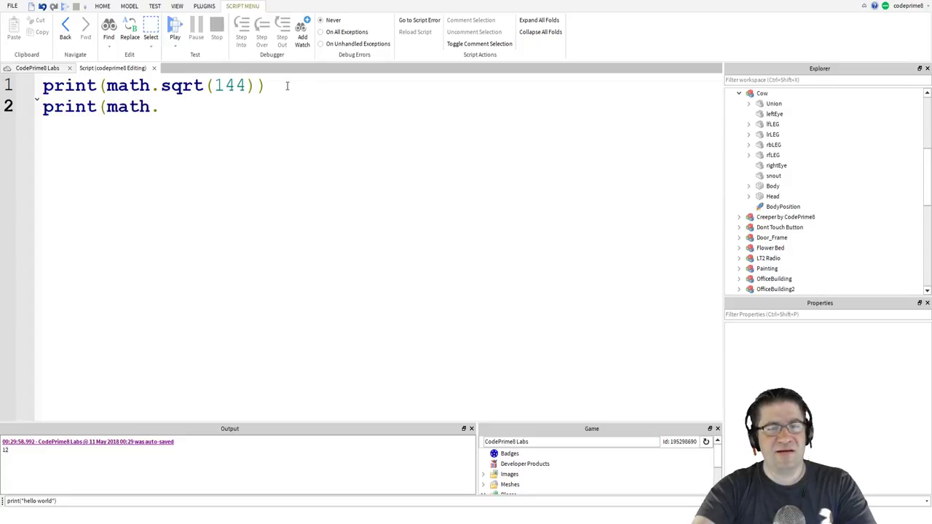
{"action": "type", "text": "pow("}
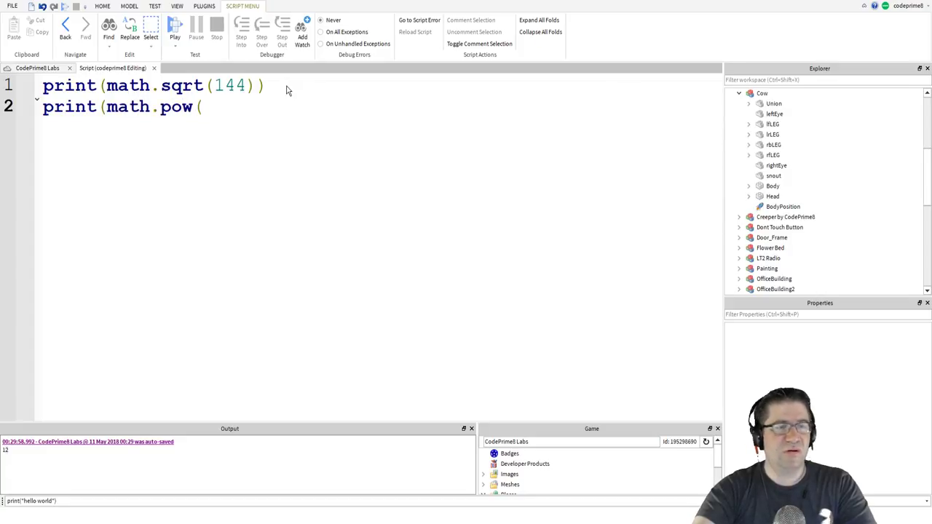
{"action": "type", "text": "12,"}
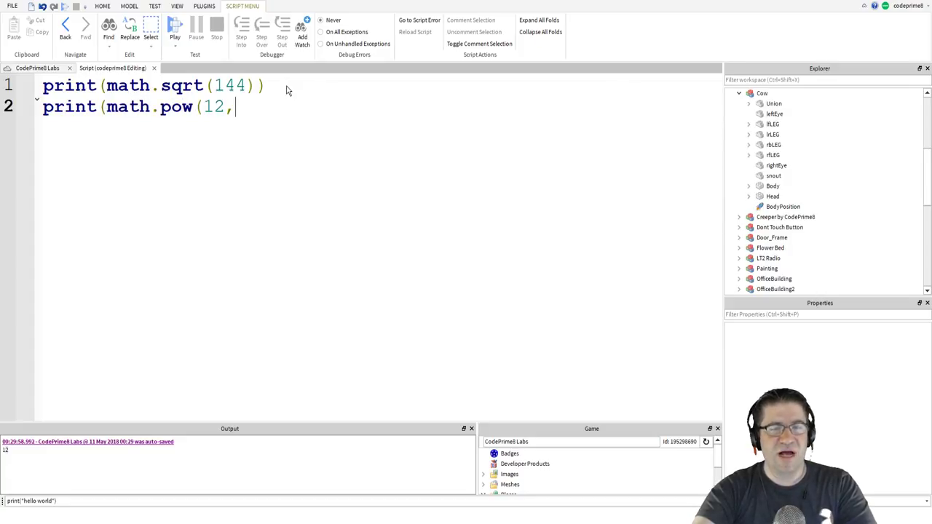
{"action": "type", "text": "2))"}
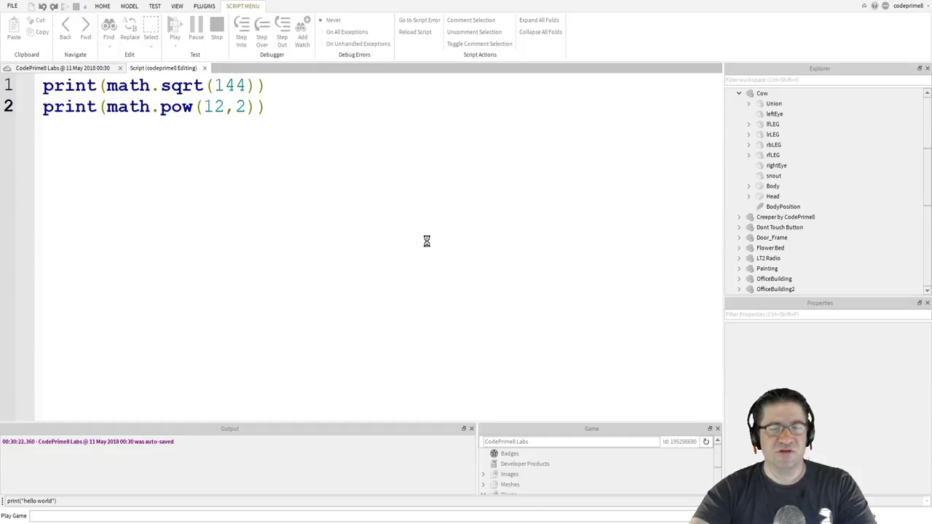
{"action": "left_click", "coordinate": [175, 29]}
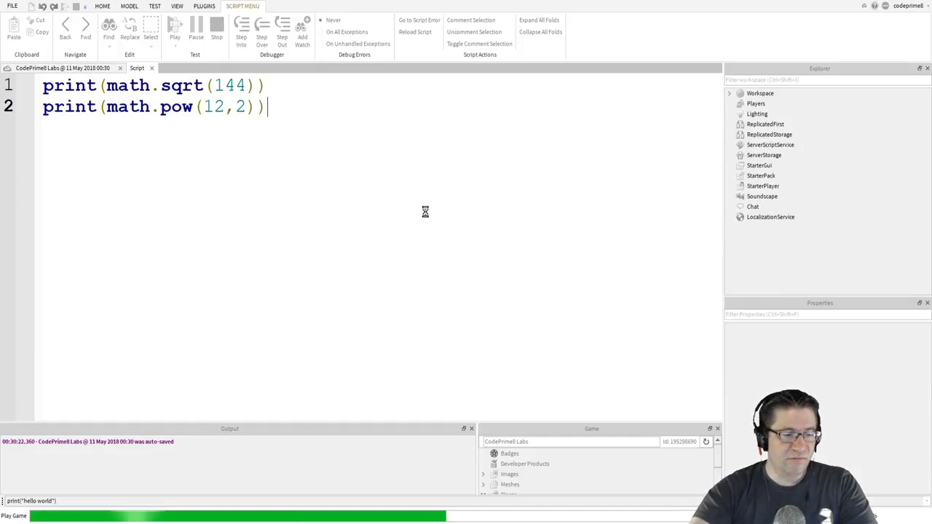